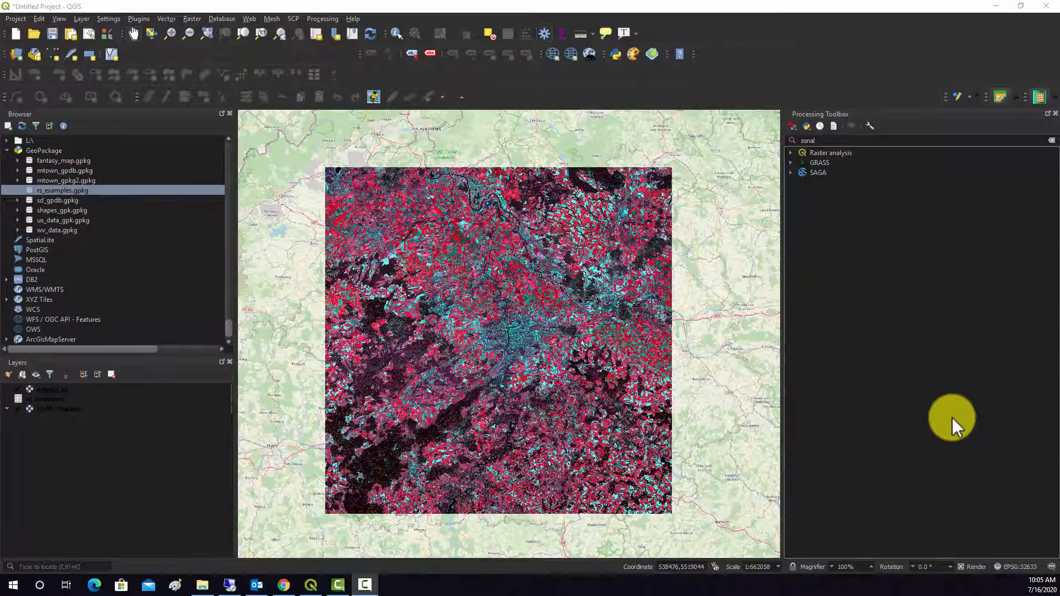
mouse_move(967, 487)
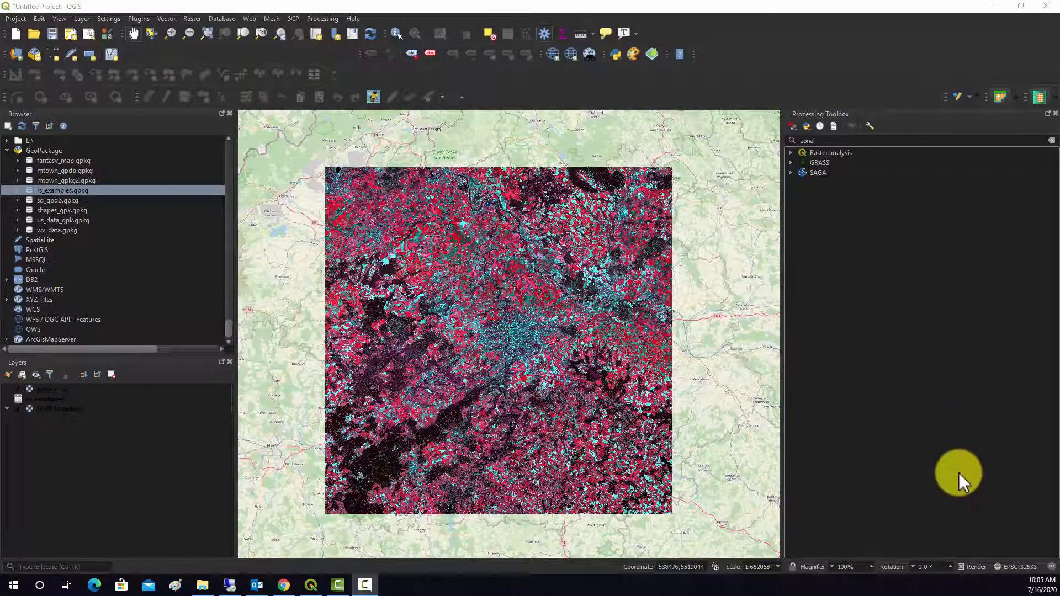
mouse_move(901, 333)
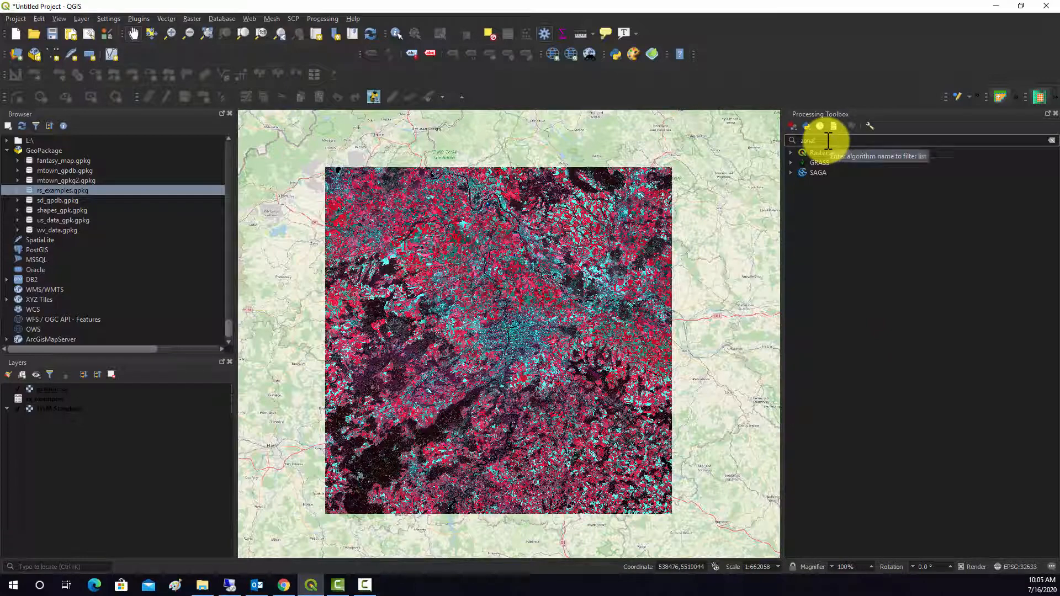
Filter the Processing Toolbox algorithms with the search term "zonal".
type("zonal")
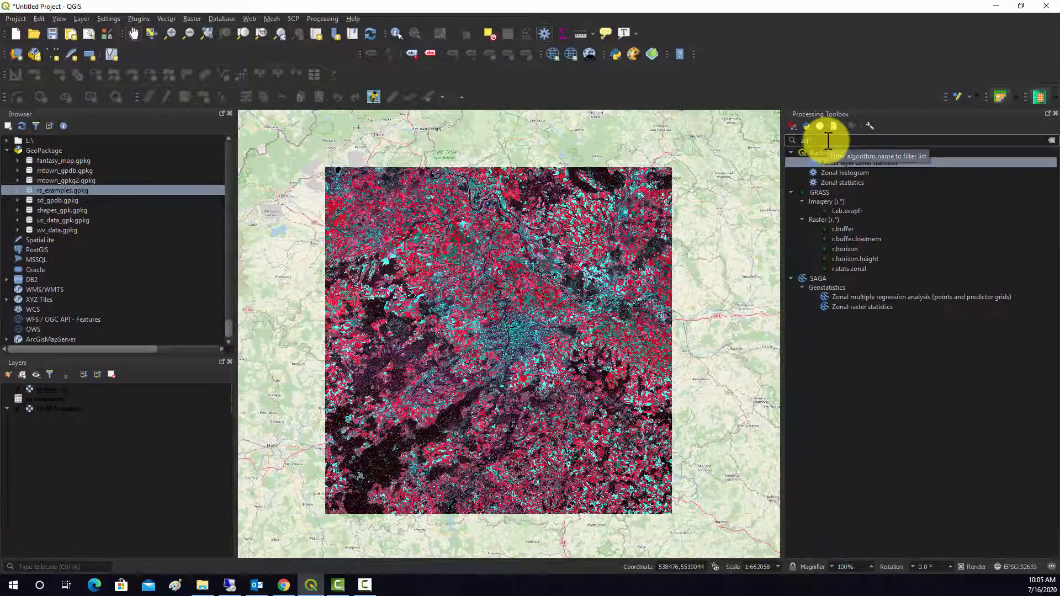
type("zonal")
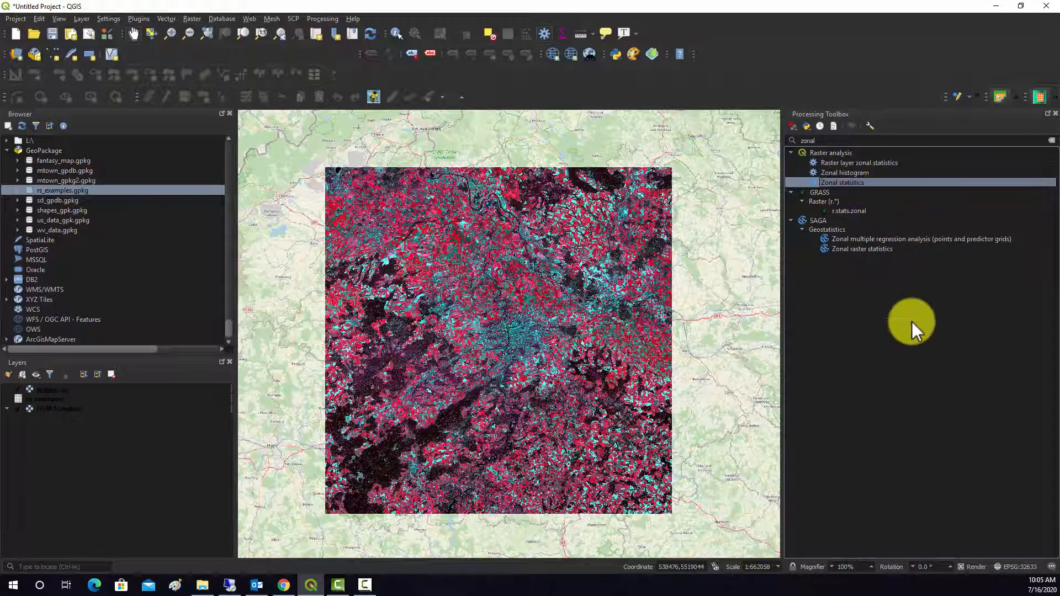
mouse_move(905, 344)
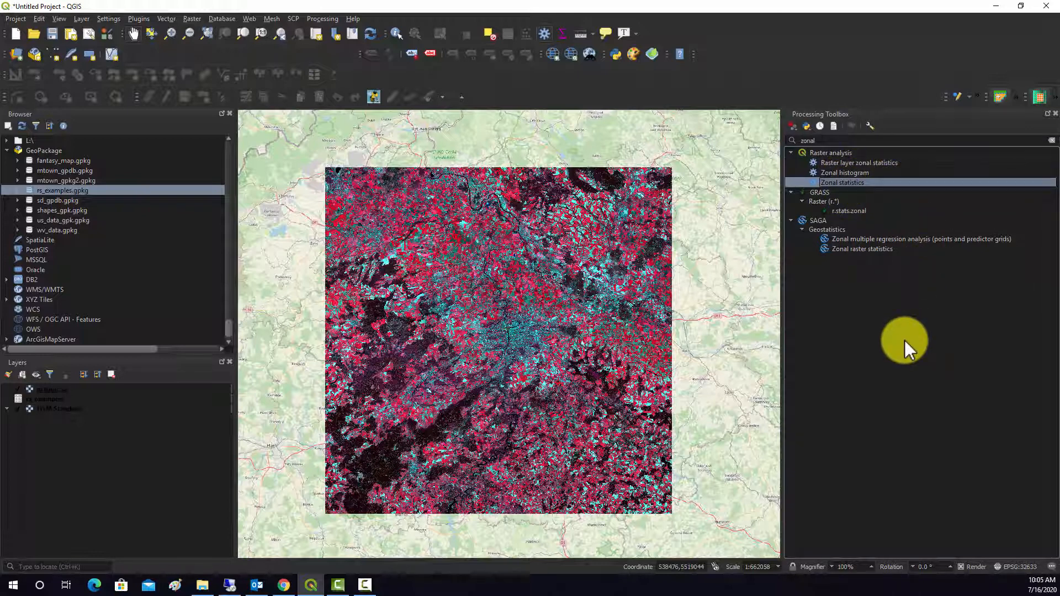
mouse_move(914, 346)
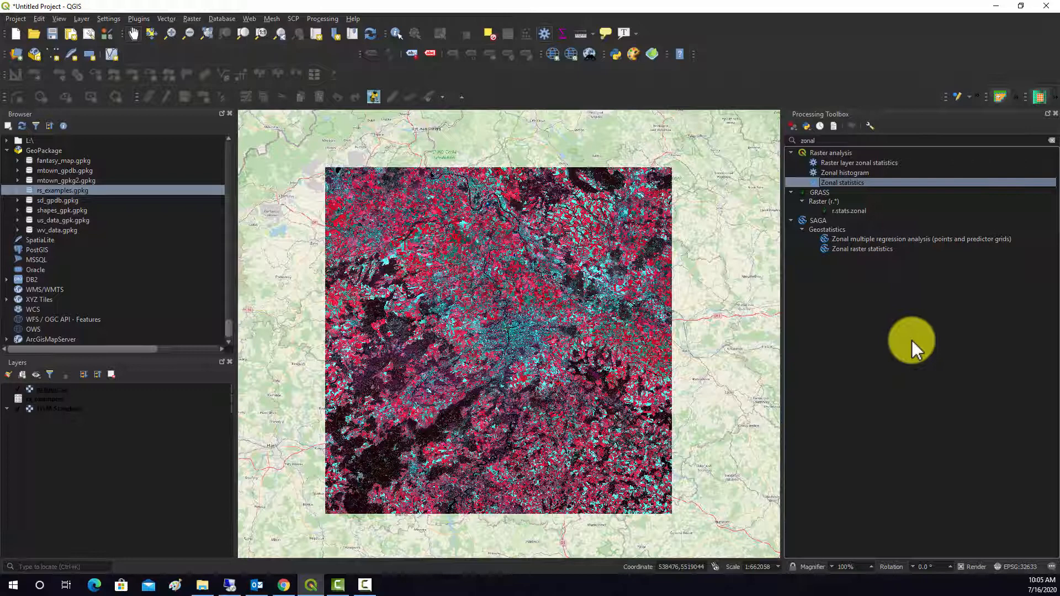
mouse_move(942, 331)
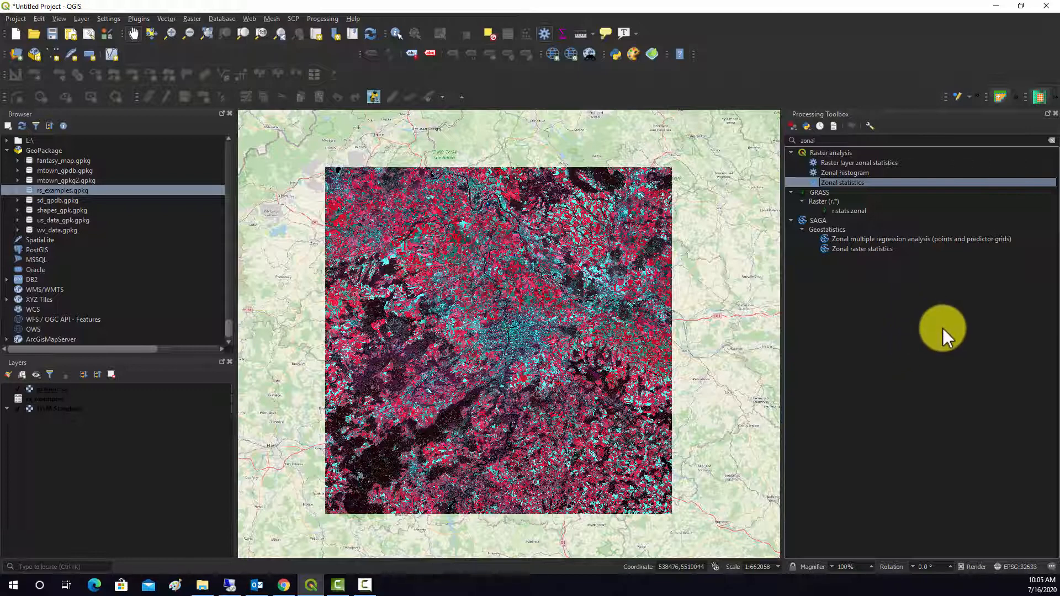
mouse_move(936, 336)
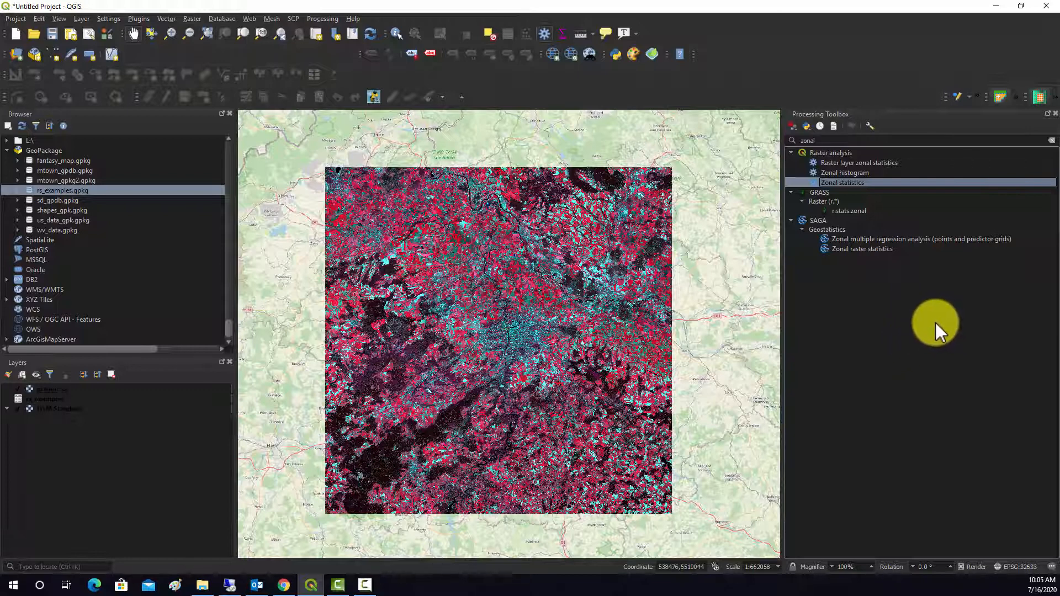
mouse_move(848, 186)
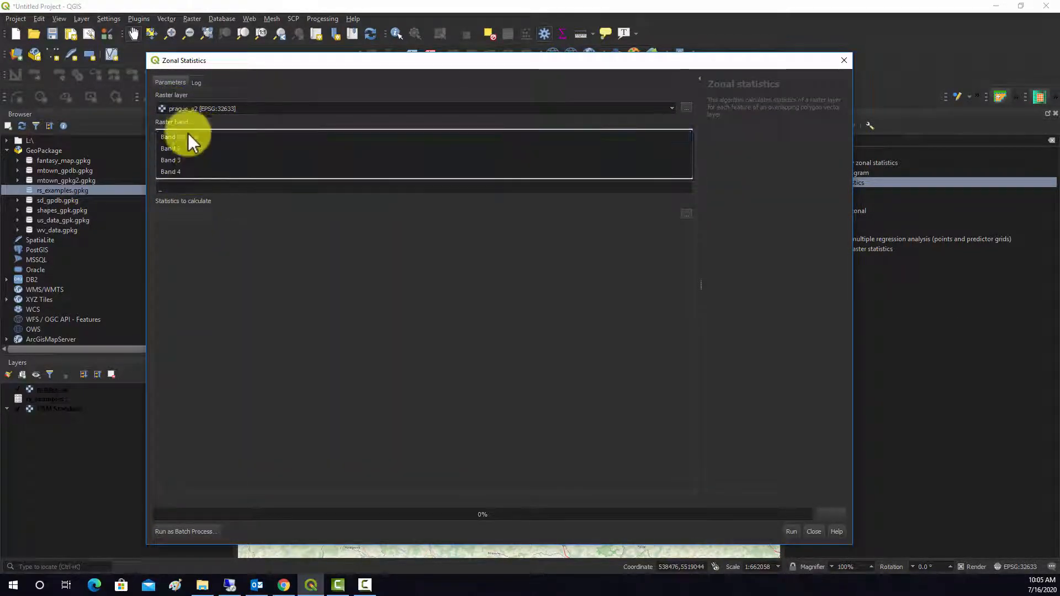
left_click(168, 137)
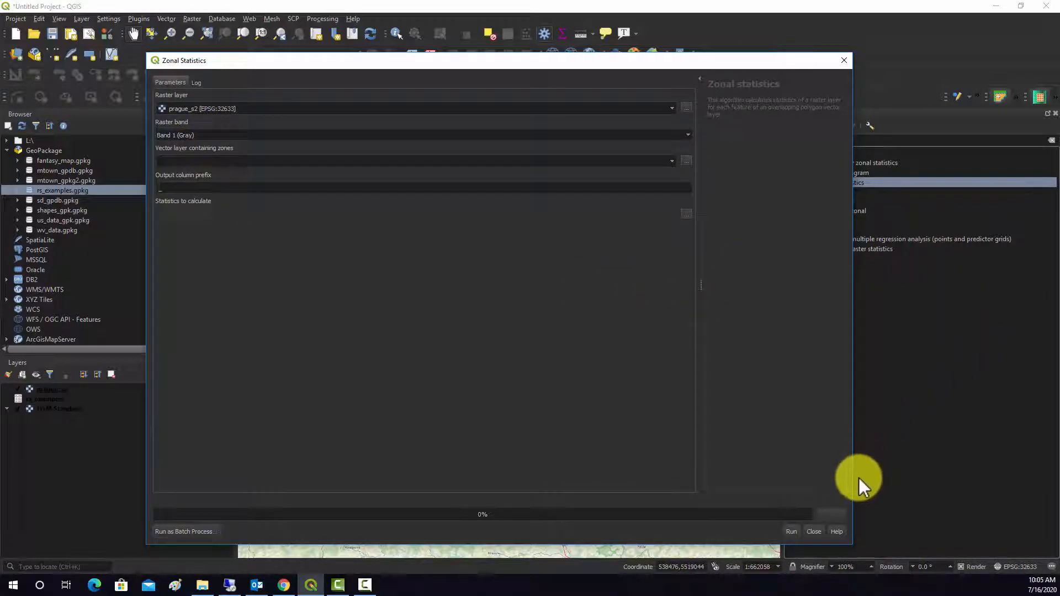
mouse_move(869, 508)
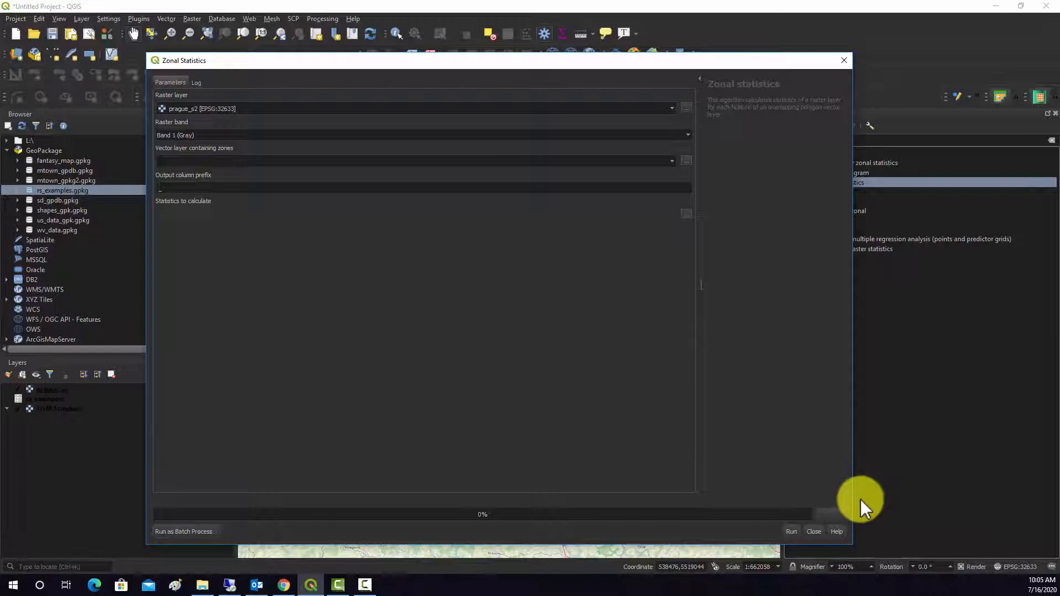
mouse_move(838, 541)
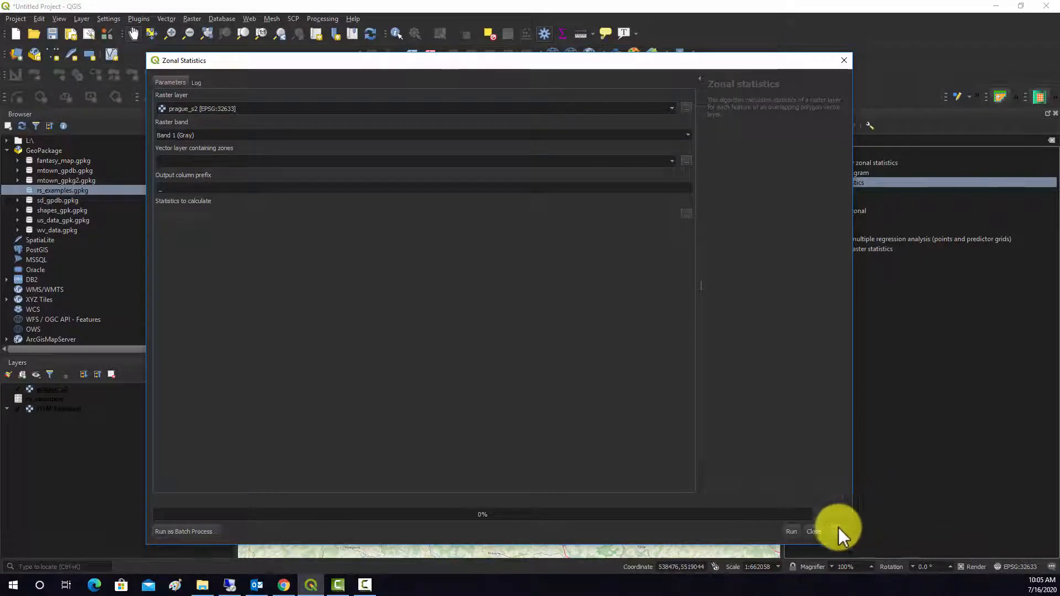
left_click(813, 531)
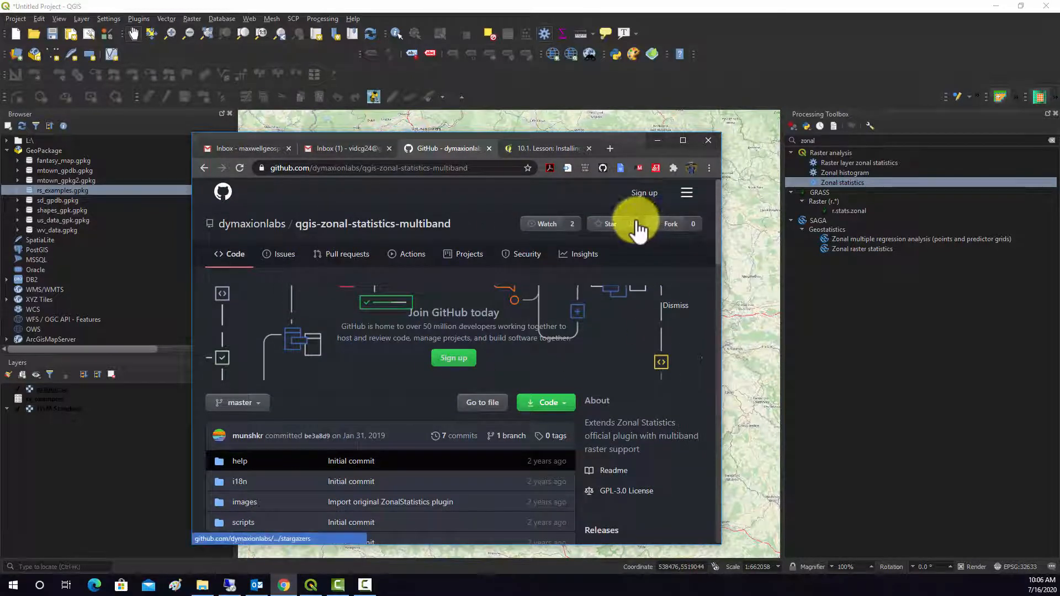
Read through the qgis-zonal-statistics-multiband README, then hide Chrome to return to the QGIS map.
scroll("down", 3)
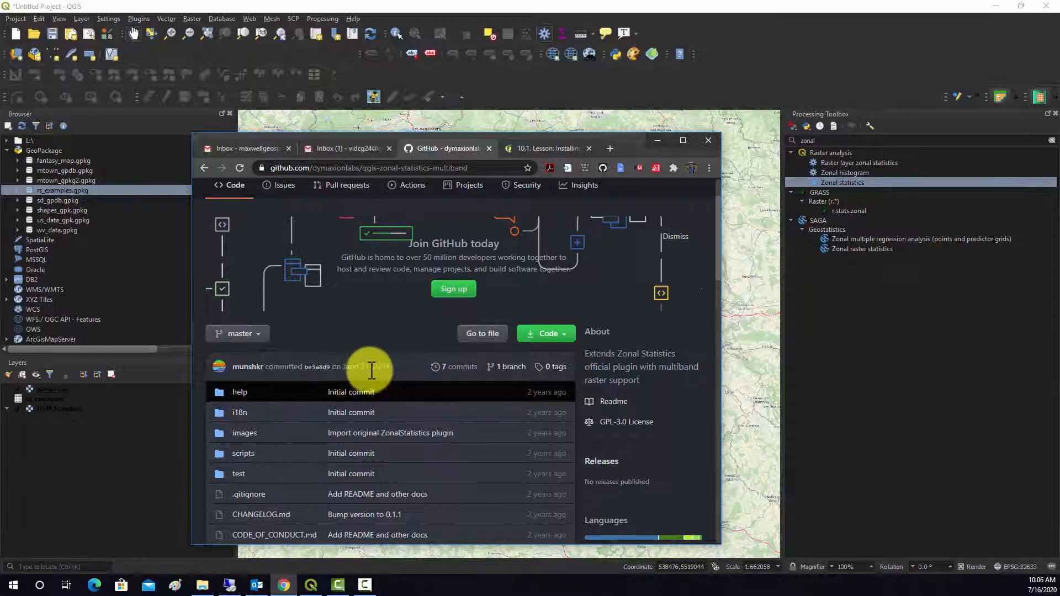
scroll("down", 3)
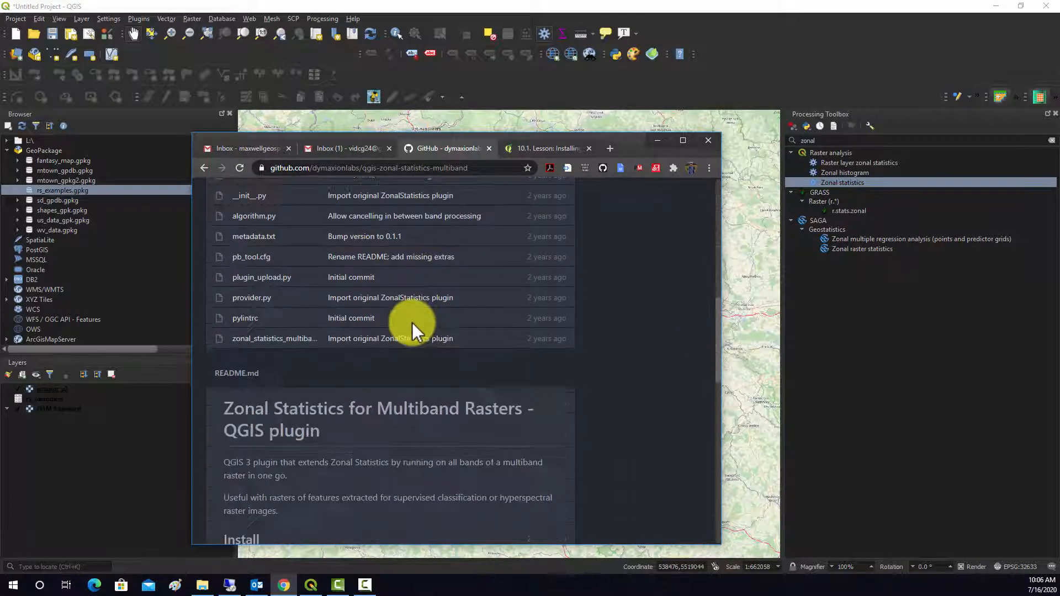
scroll("down", 3)
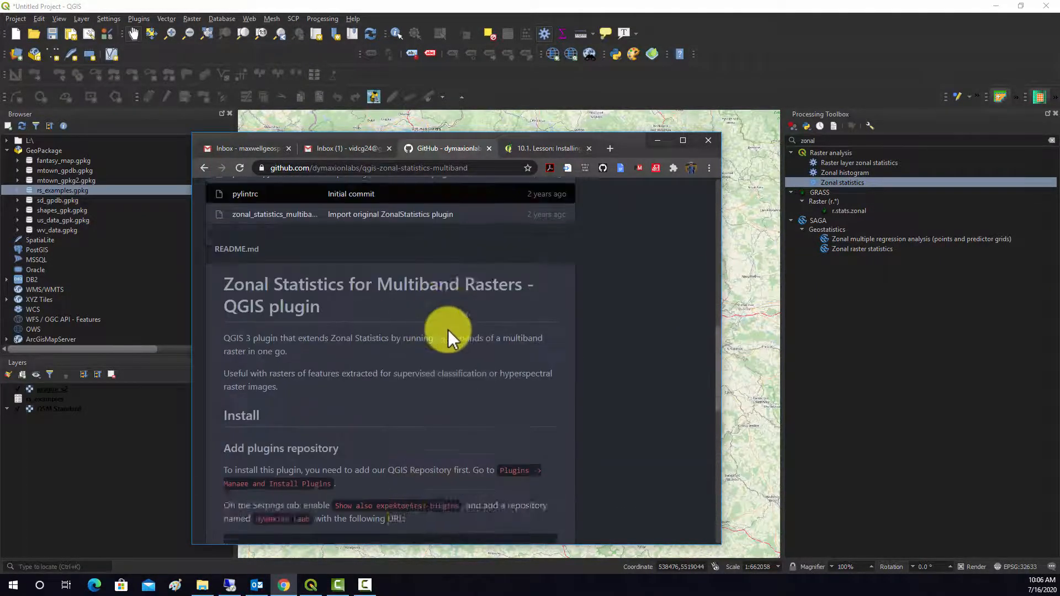
scroll("up", 3)
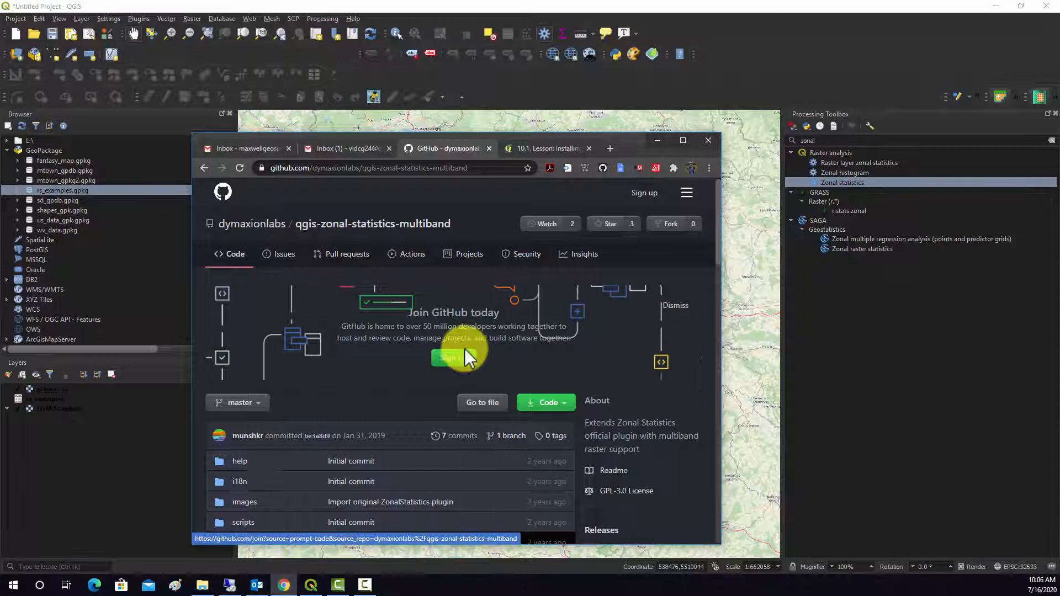
mouse_move(557, 259)
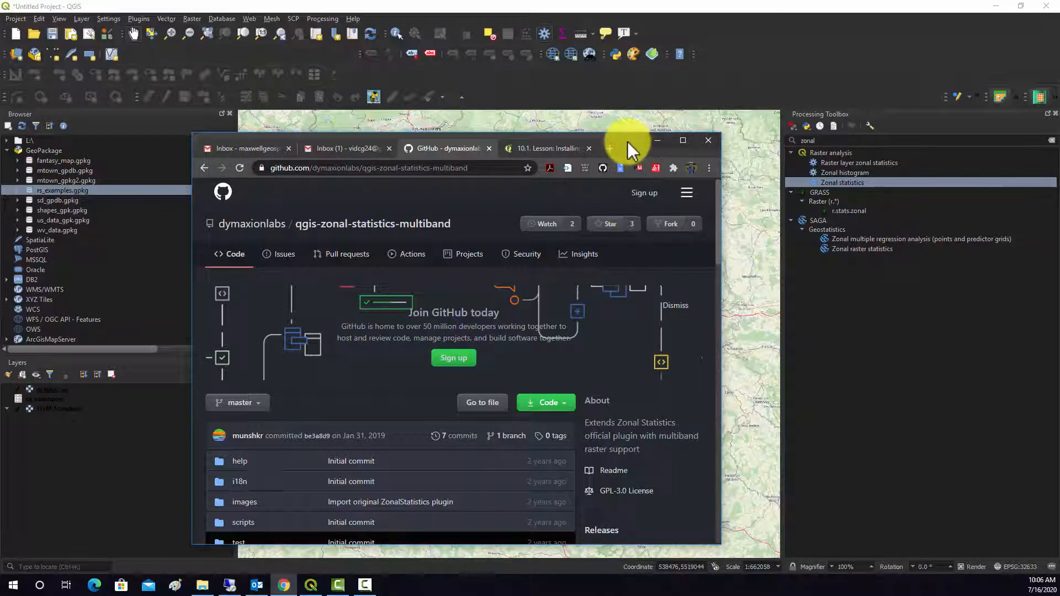
left_click(707, 140)
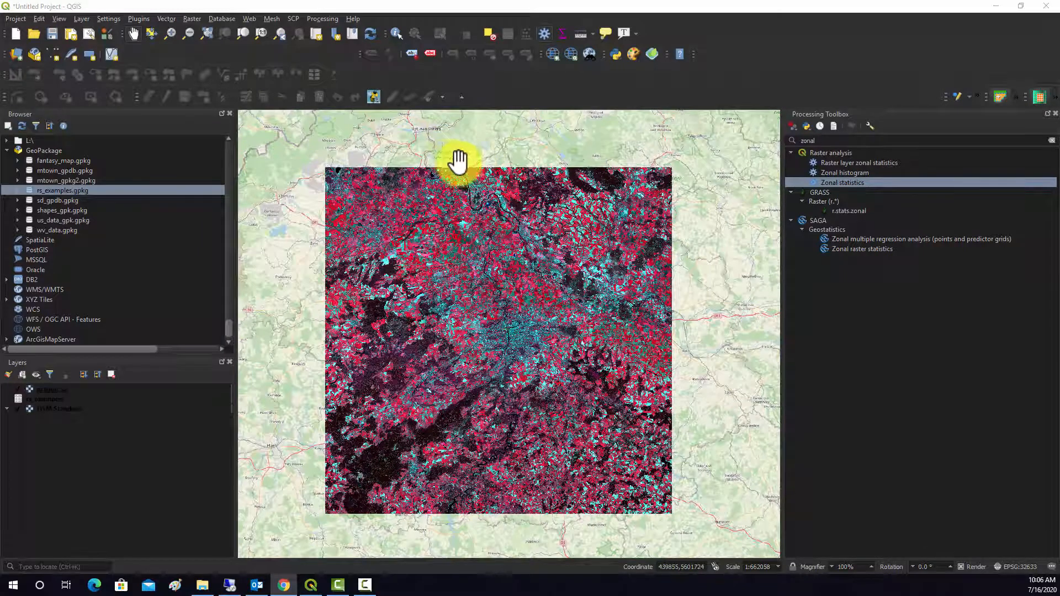
Show the plugin manager's Settings page with the configured repositories.
left_click(138, 17)
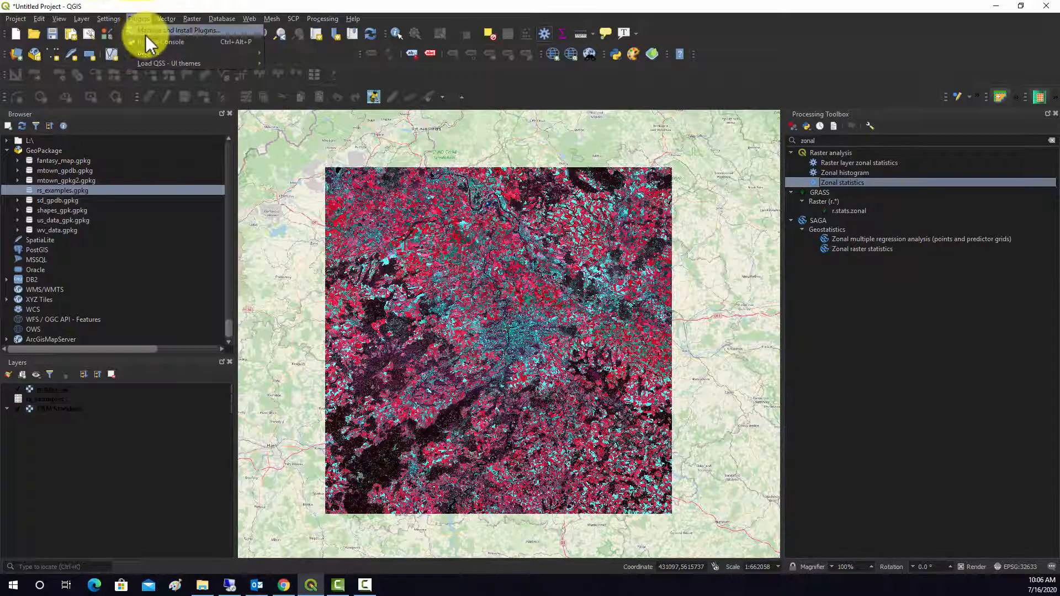
left_click(182, 29)
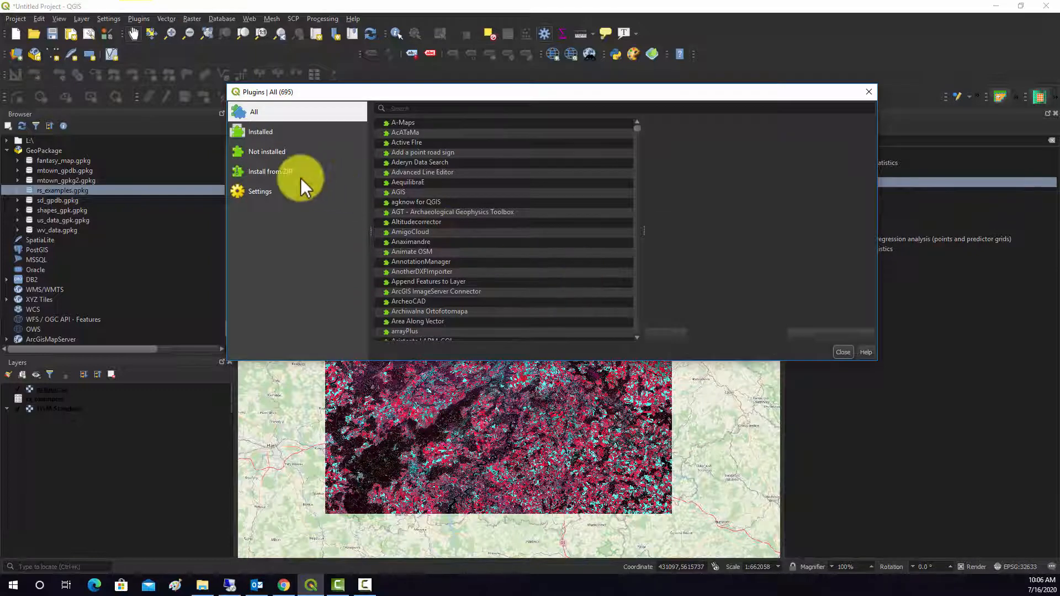
left_click(261, 191)
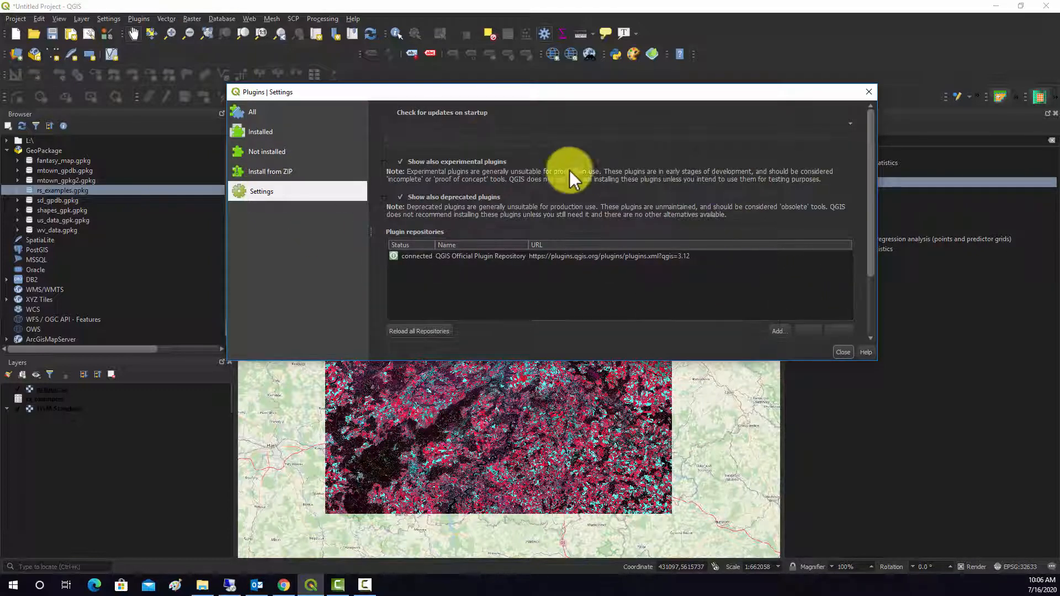
mouse_move(439, 278)
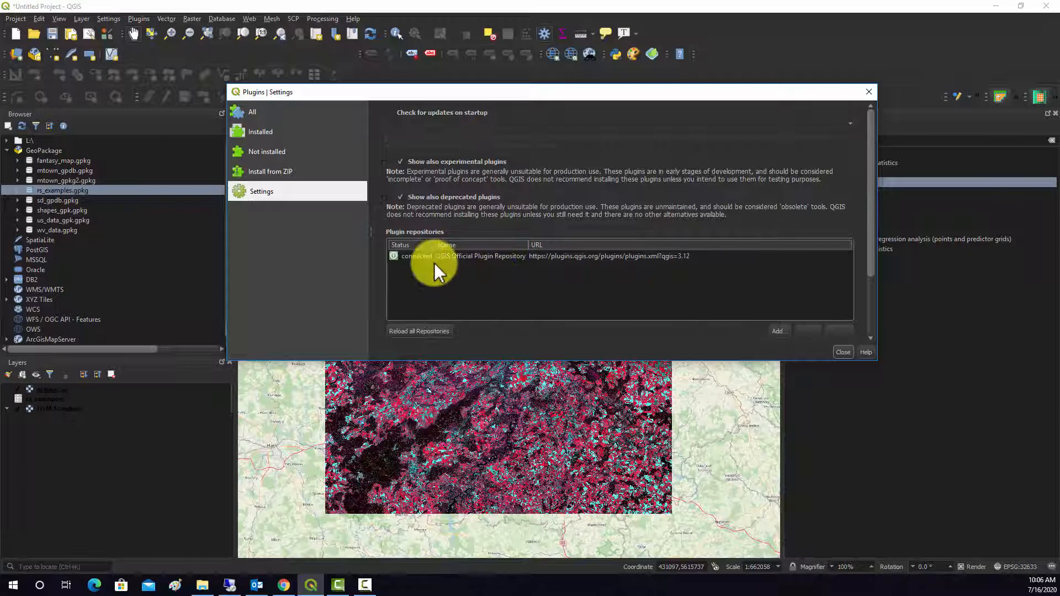
mouse_move(662, 271)
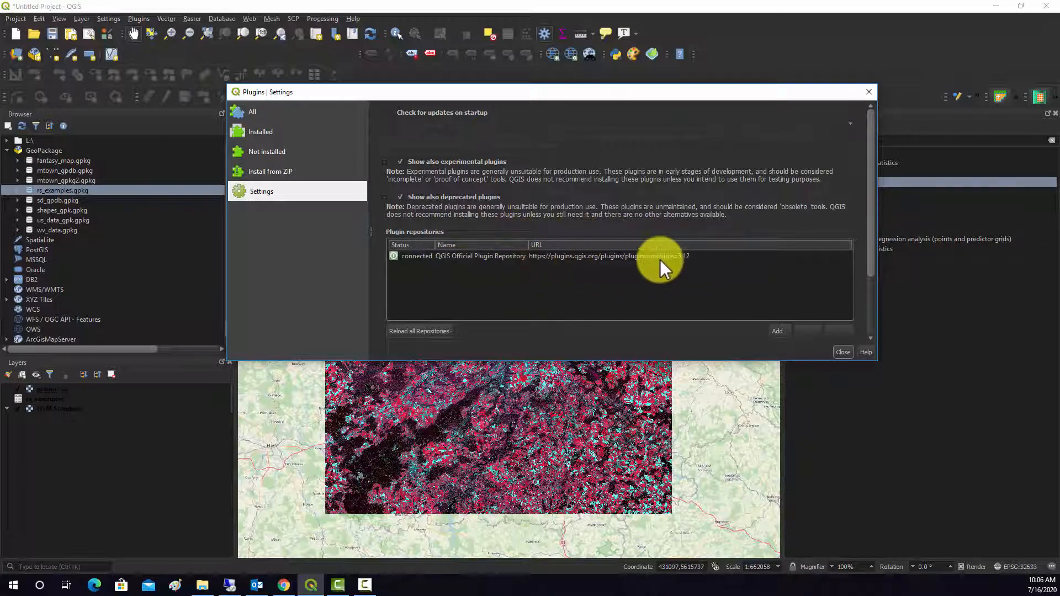
mouse_move(656, 268)
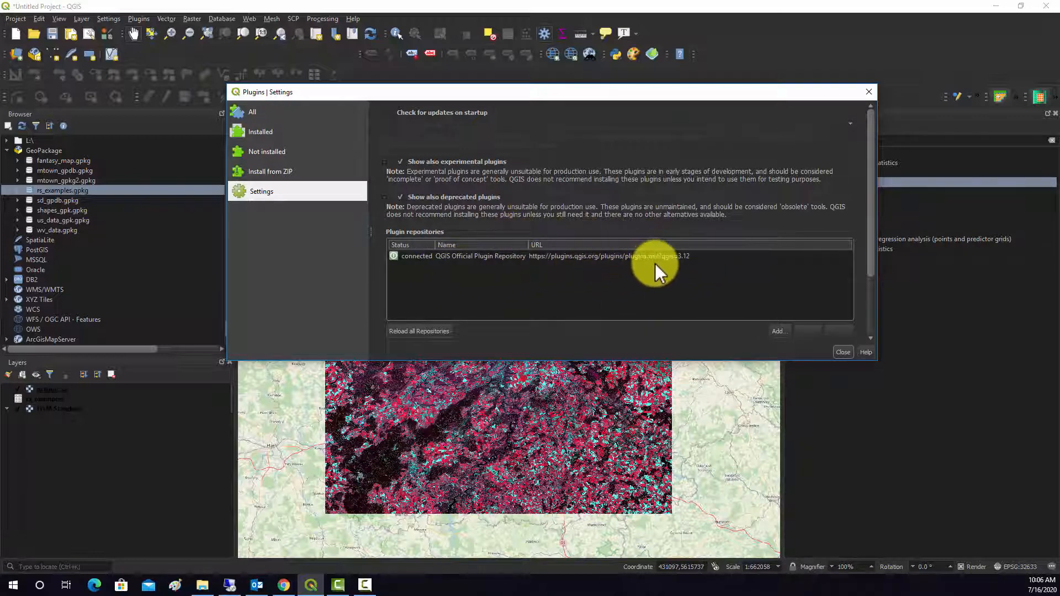
mouse_move(702, 269)
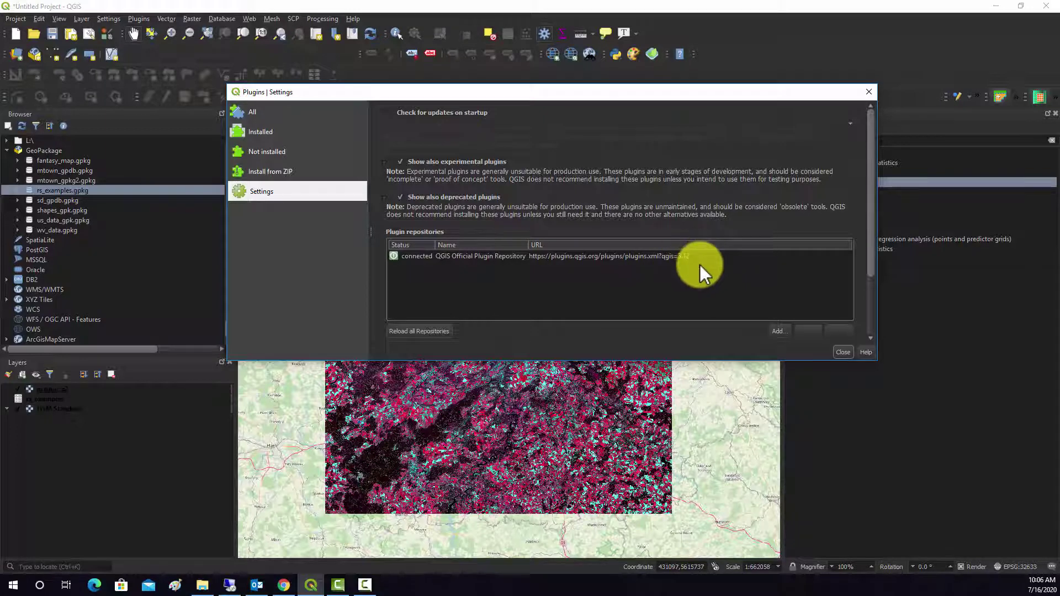
mouse_move(781, 363)
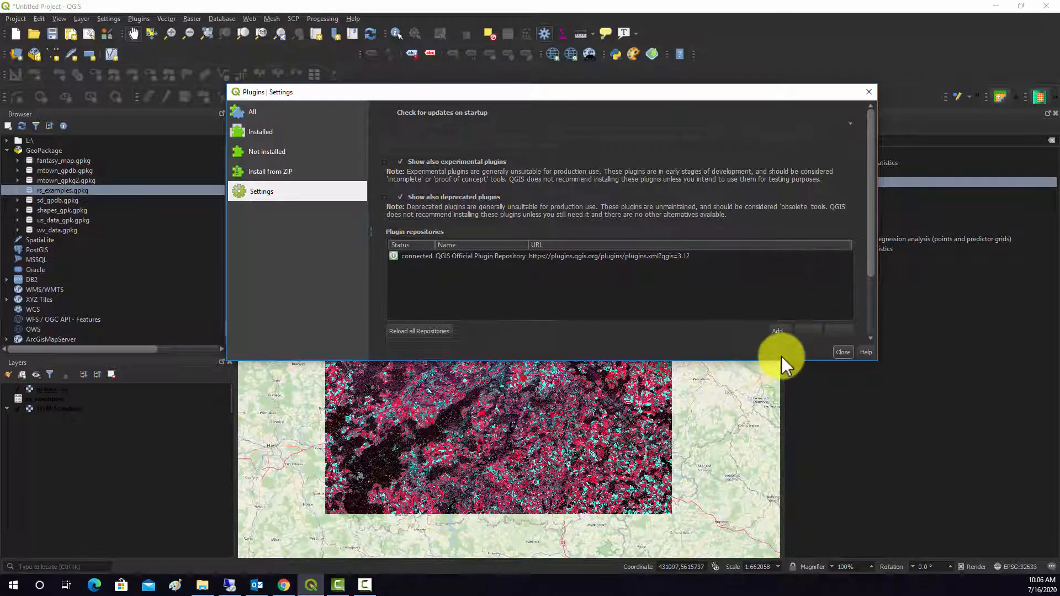
left_click(777, 331)
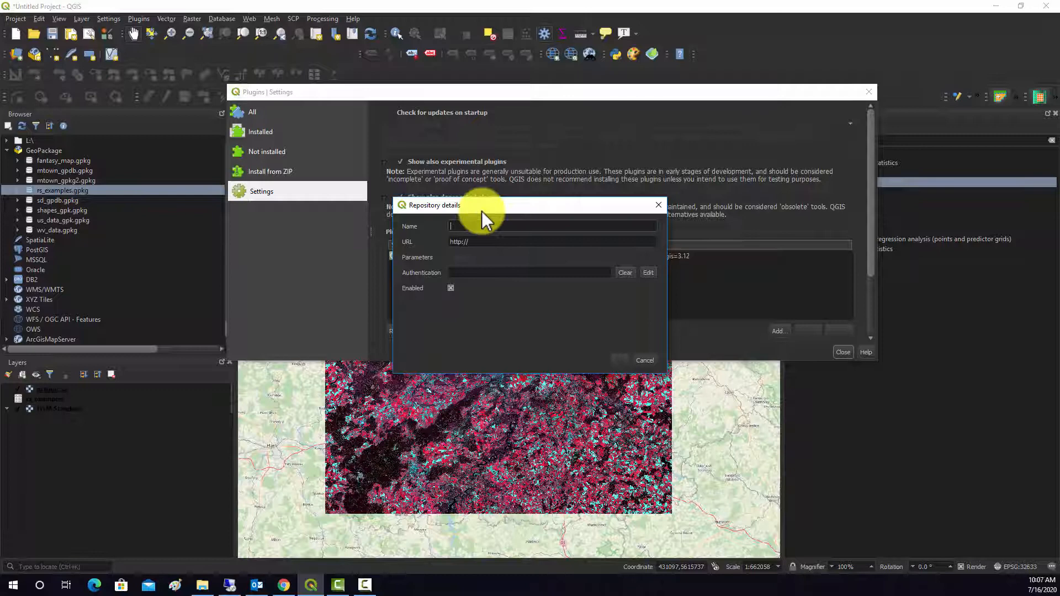
type("Dymaxion Labs")
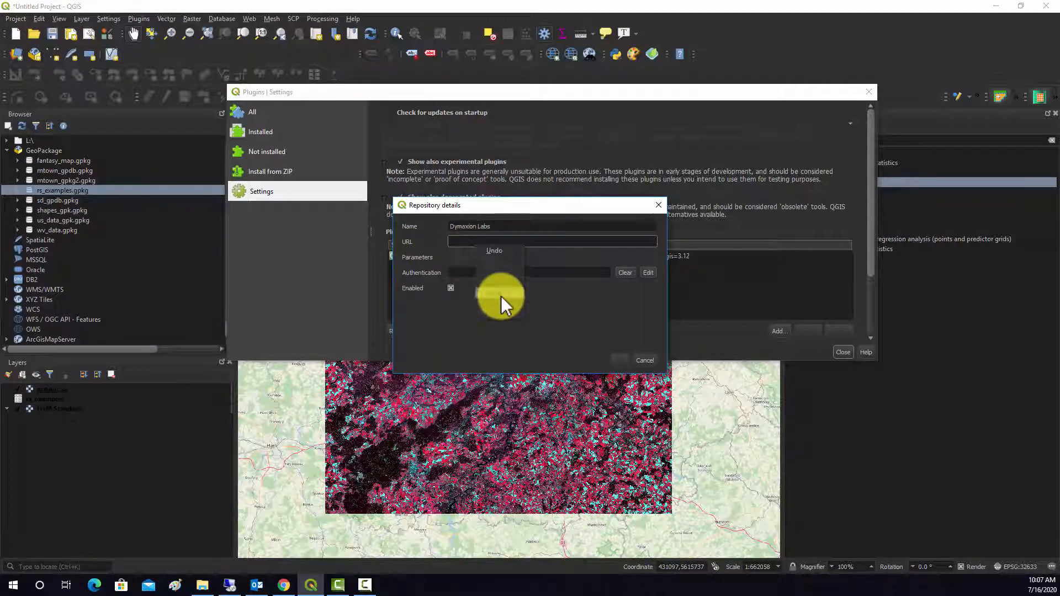
type("https://dymaxionlabs.github.io/qgis-repository/plugins.xml")
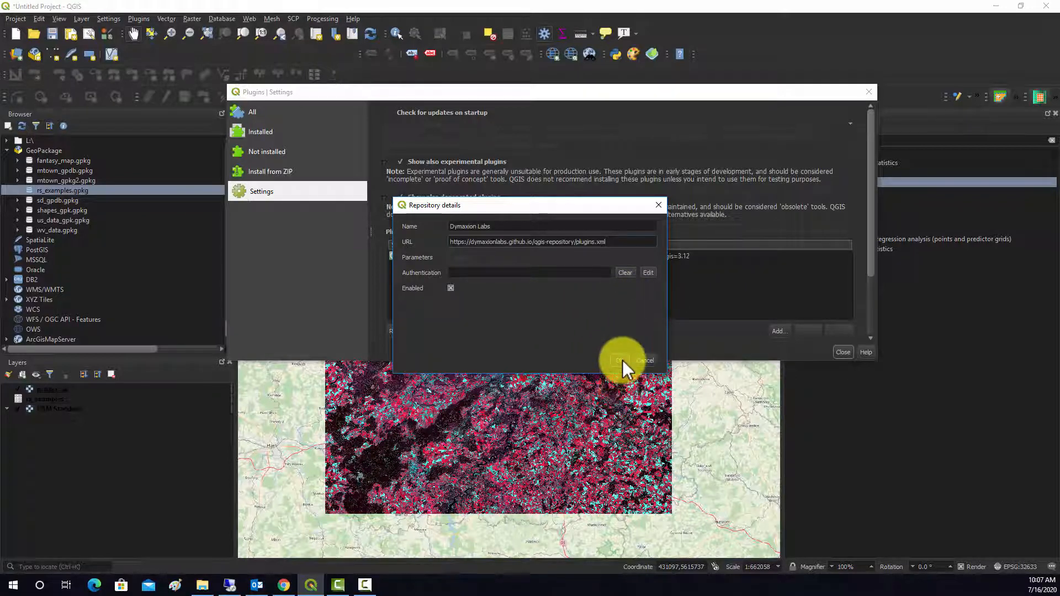
left_click(621, 360)
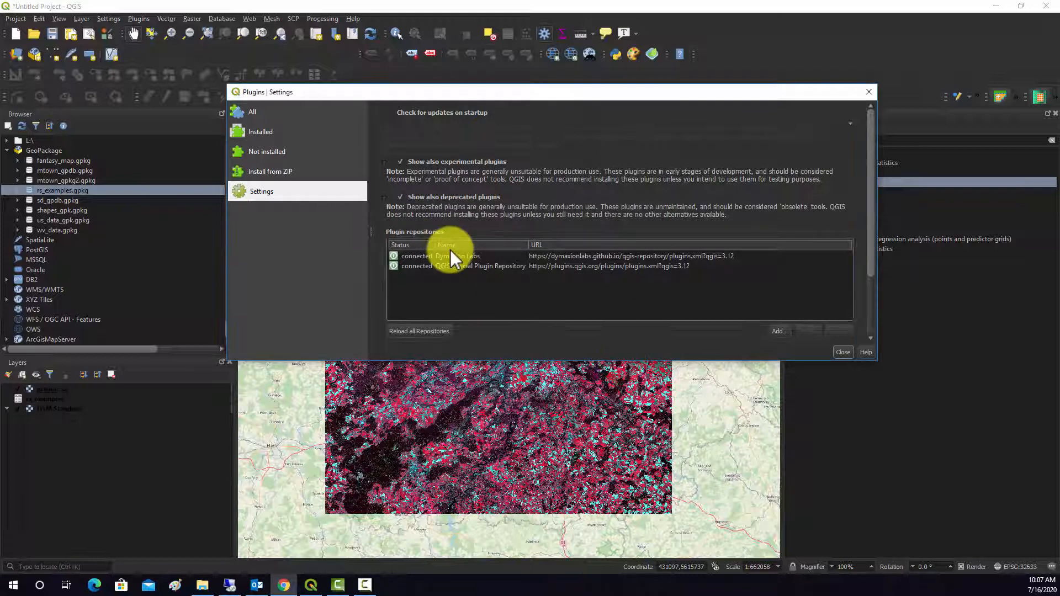
Find Zonal Statistics for Multiband Rasters in the All list, install it, and view installed plugins.
left_click(457, 256)
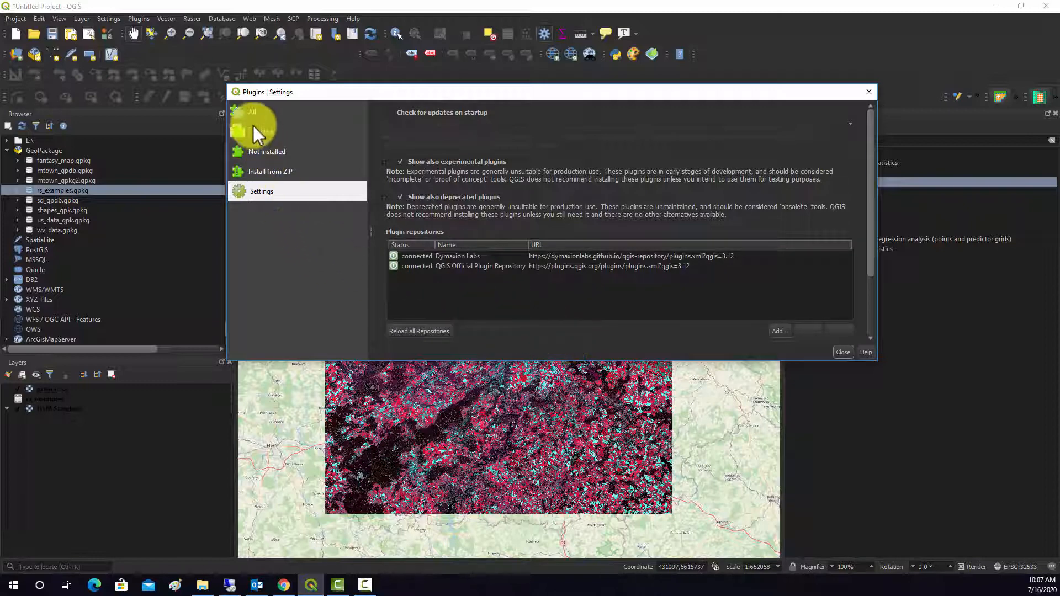
left_click(254, 111)
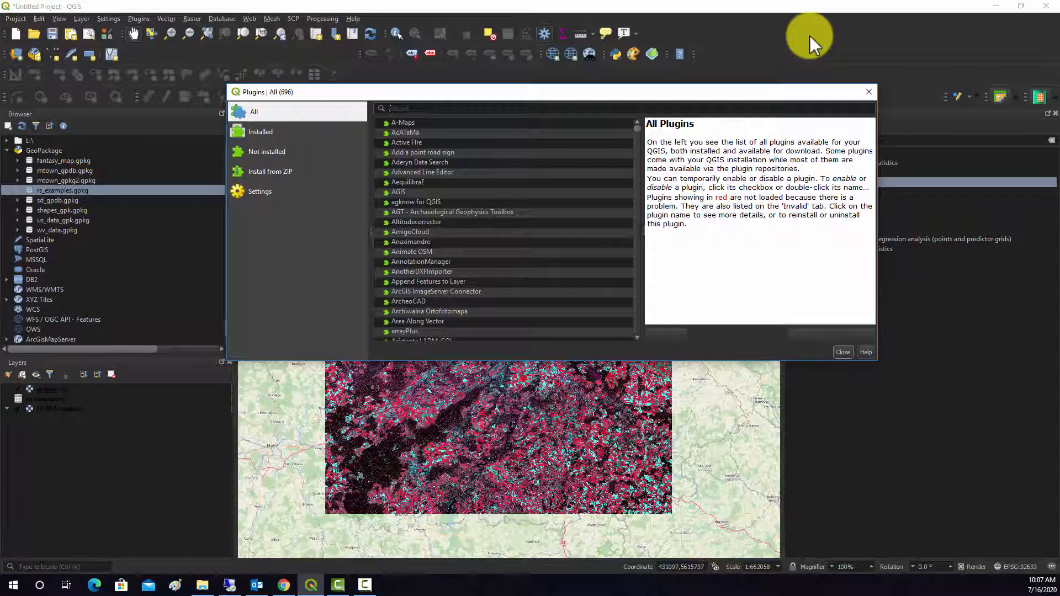
type("Zonal")
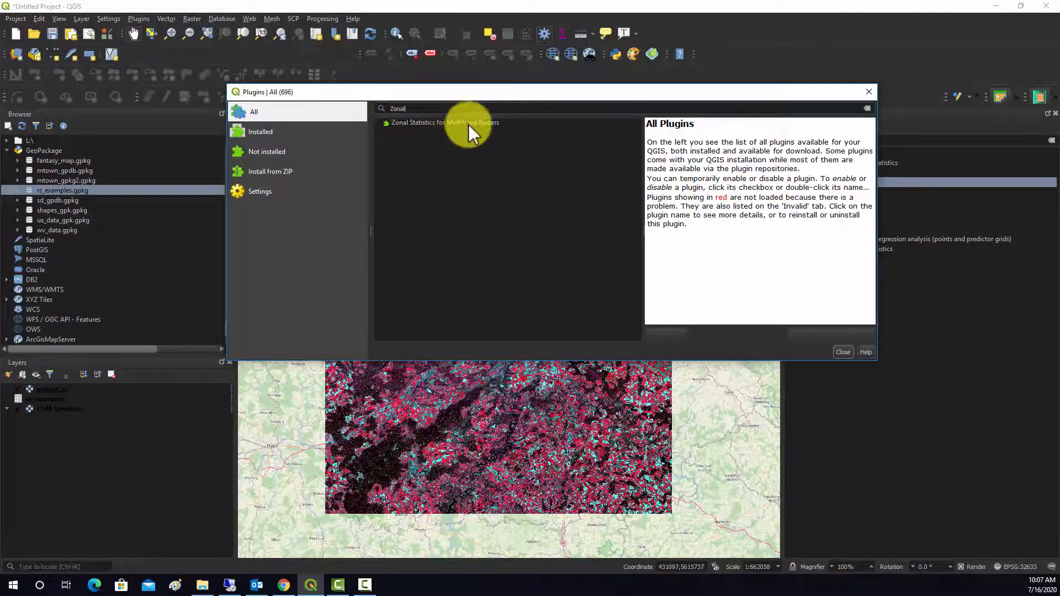
left_click(445, 123)
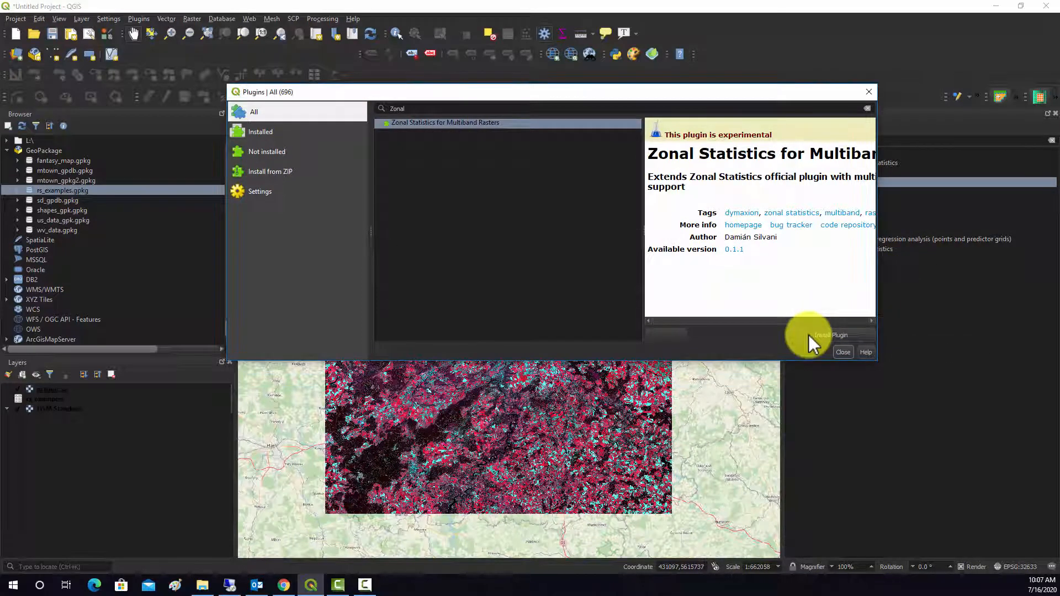
left_click(830, 336)
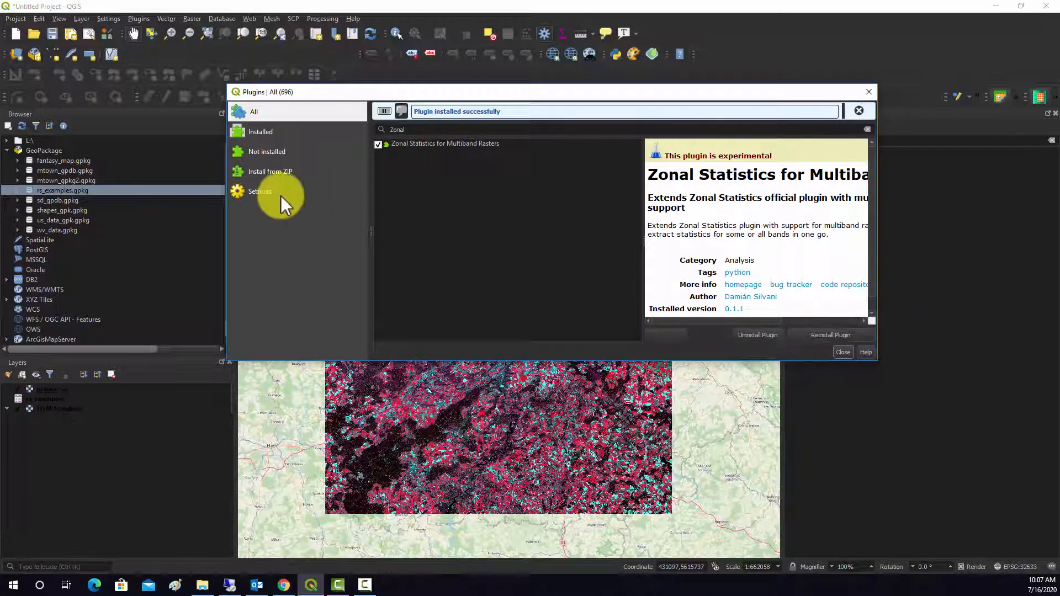
left_click(261, 131)
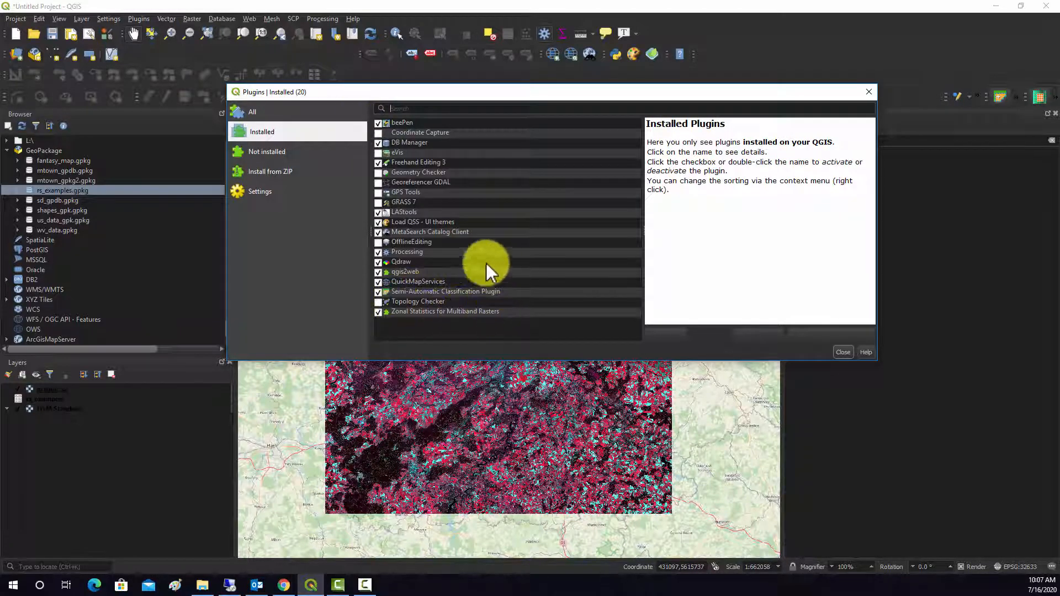
mouse_move(981, 265)
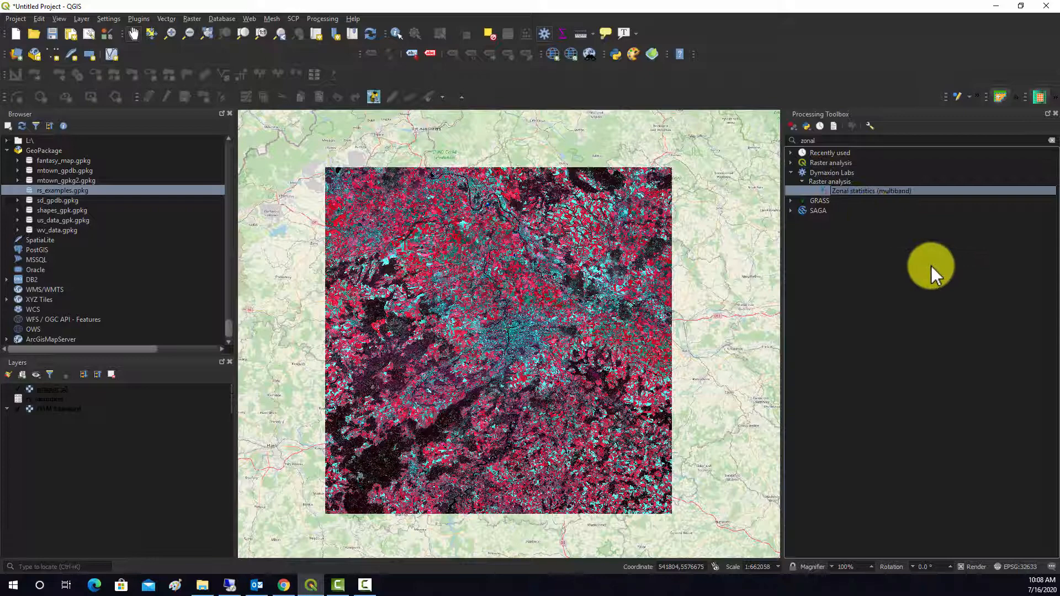
mouse_move(914, 223)
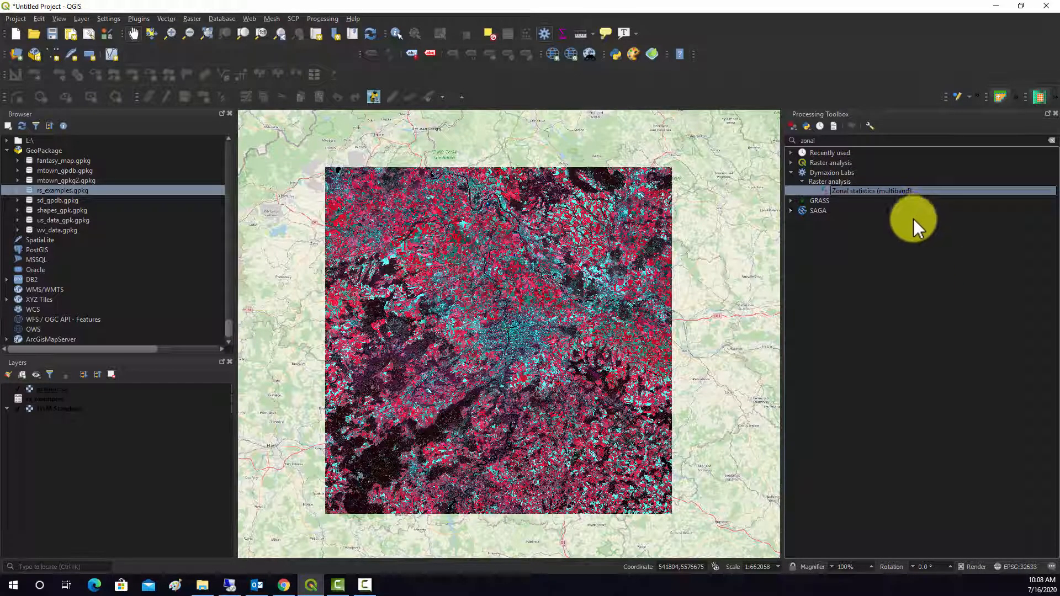
mouse_move(722, 230)
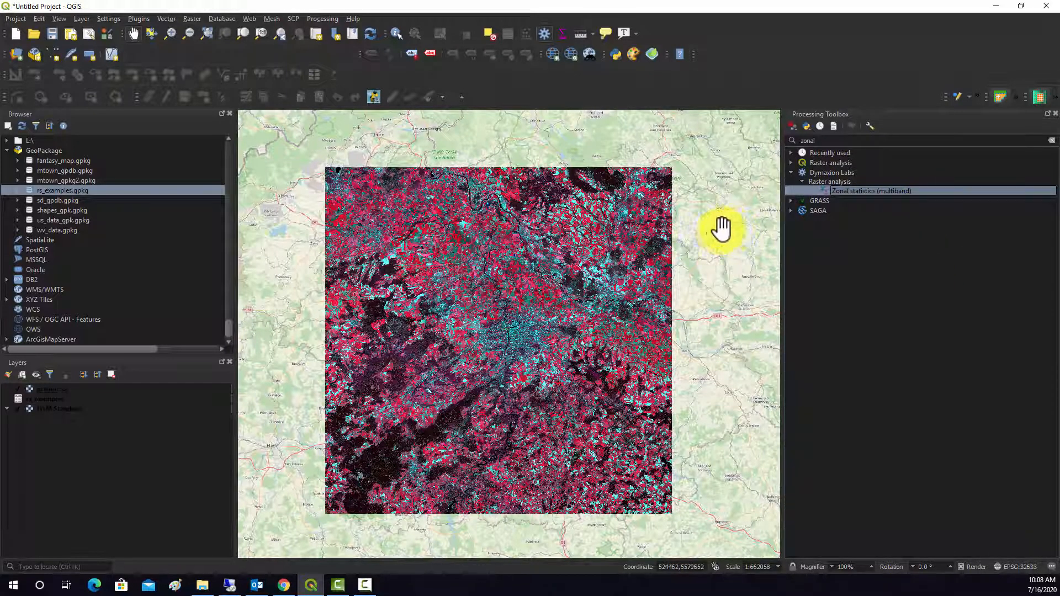
mouse_move(97, 220)
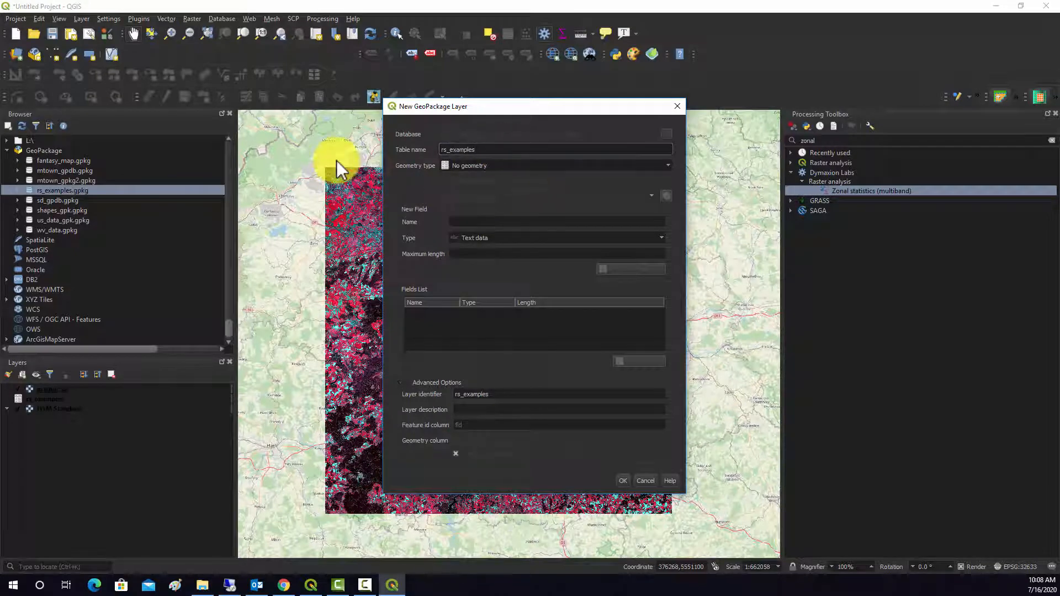
Create a new GeoPackage layer prague_zones with Polygon geometry.
key("BackSpace")
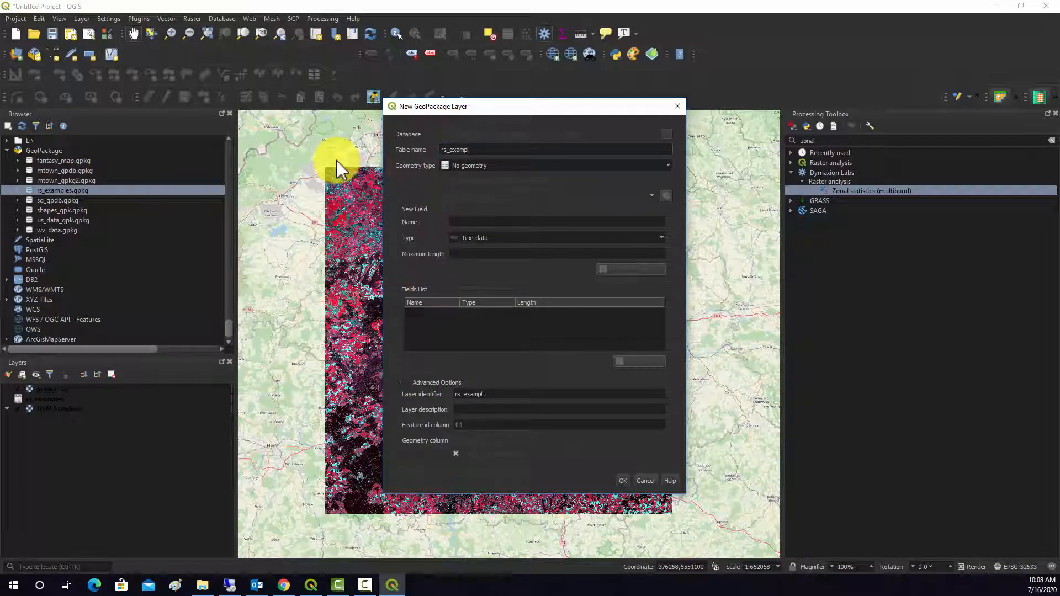
type("prague_zones")
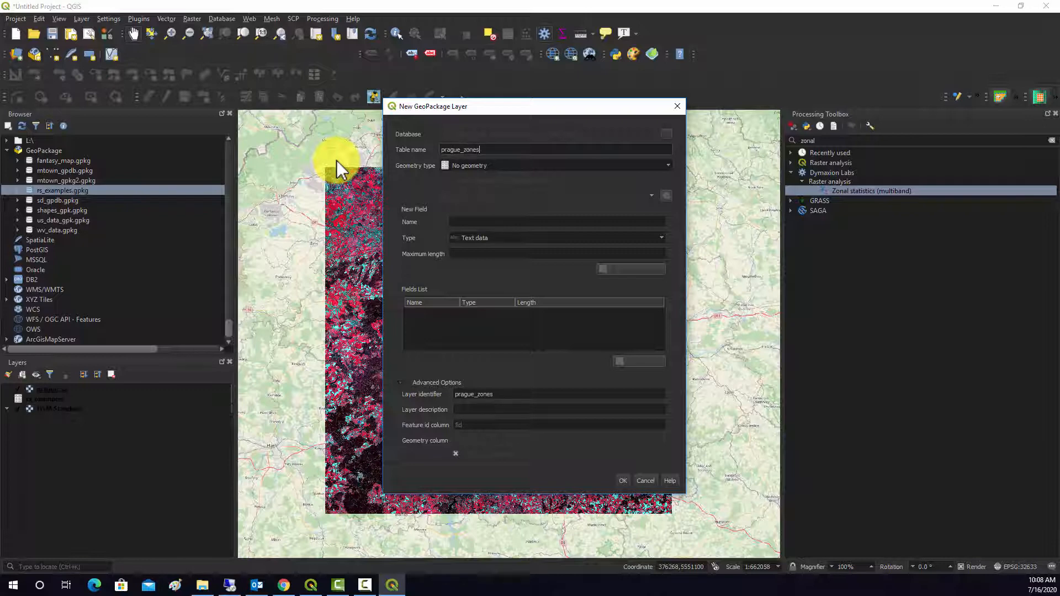
left_click(555, 166)
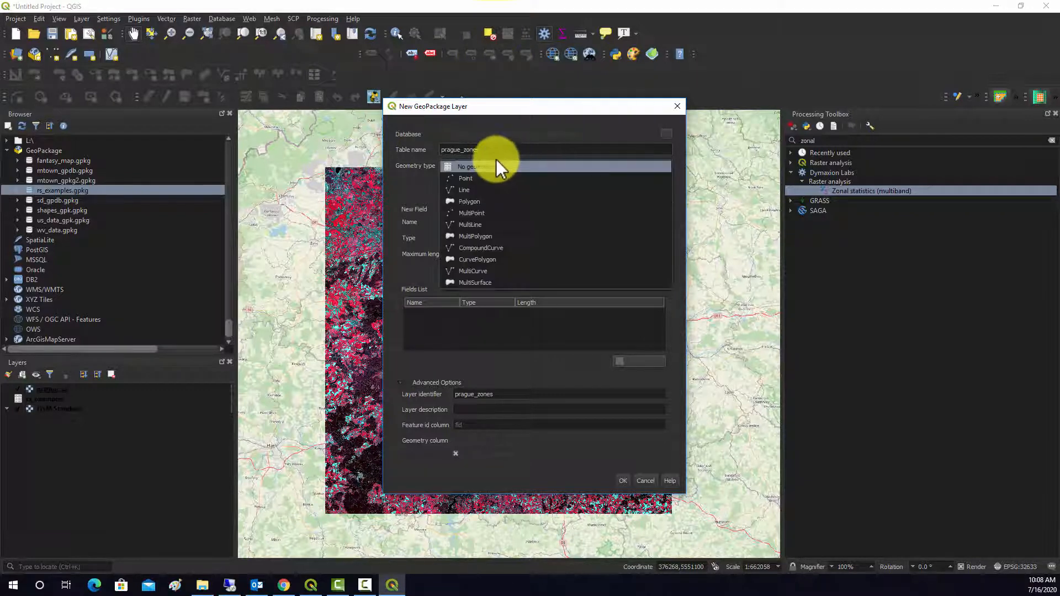
left_click(469, 201)
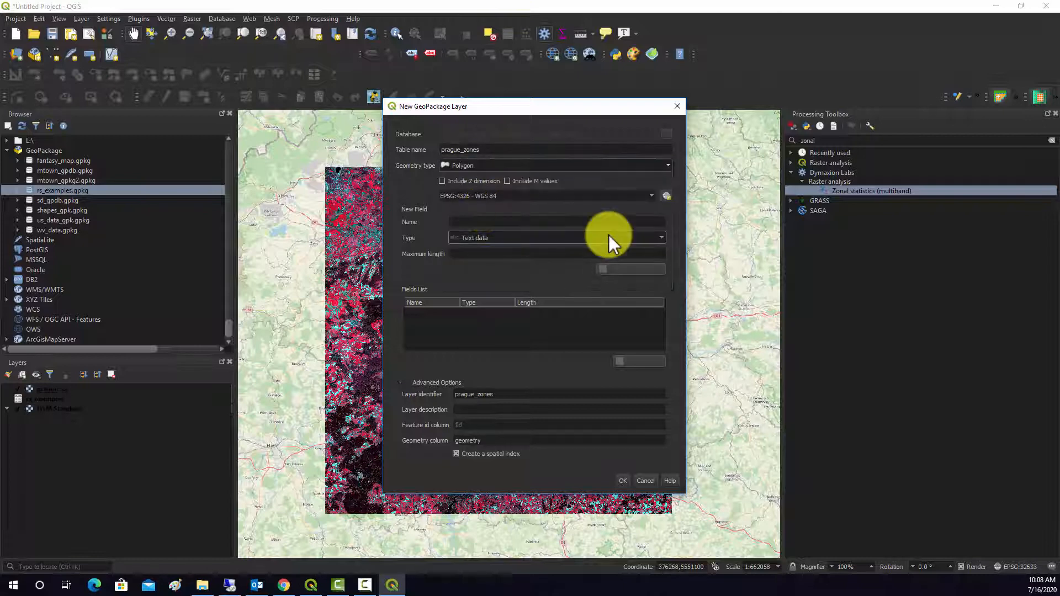
mouse_move(713, 319)
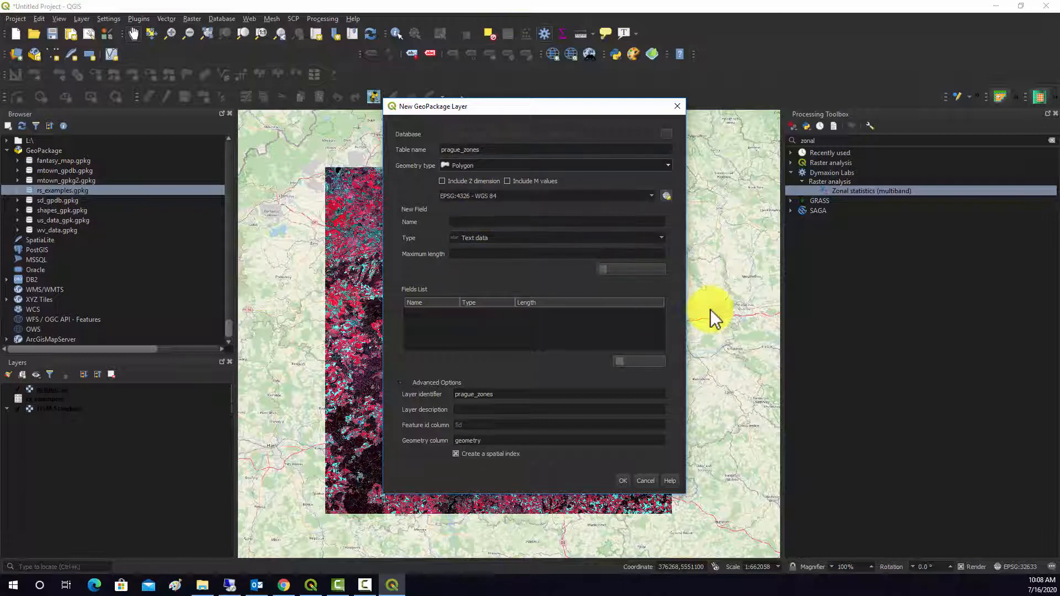
left_click(623, 480)
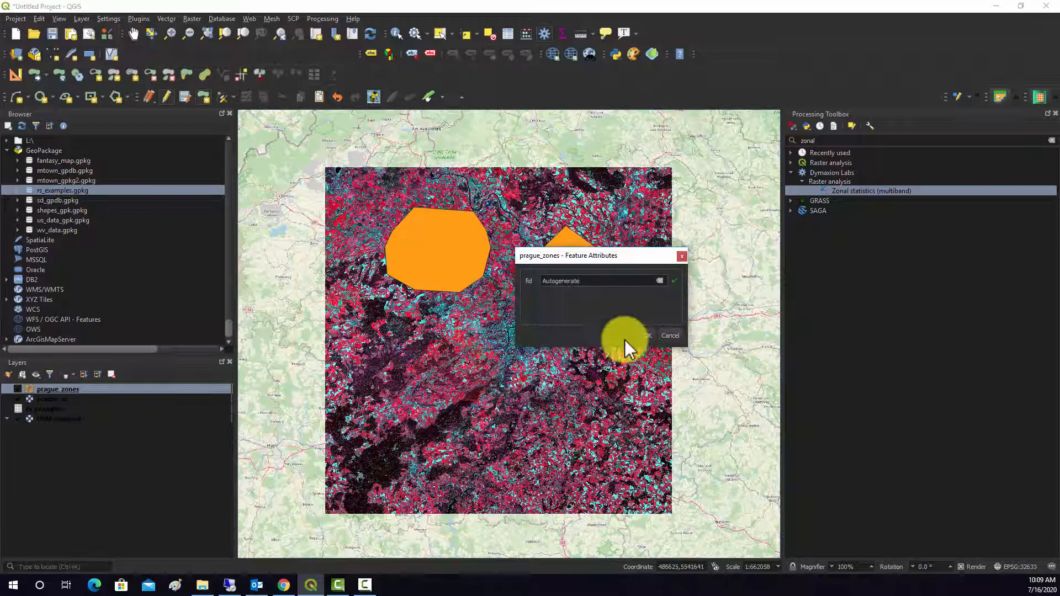
Digitize the zone polygons, accepting the autogenerated fid, and bring up Zonal statistics (multiband).
left_click(647, 335)
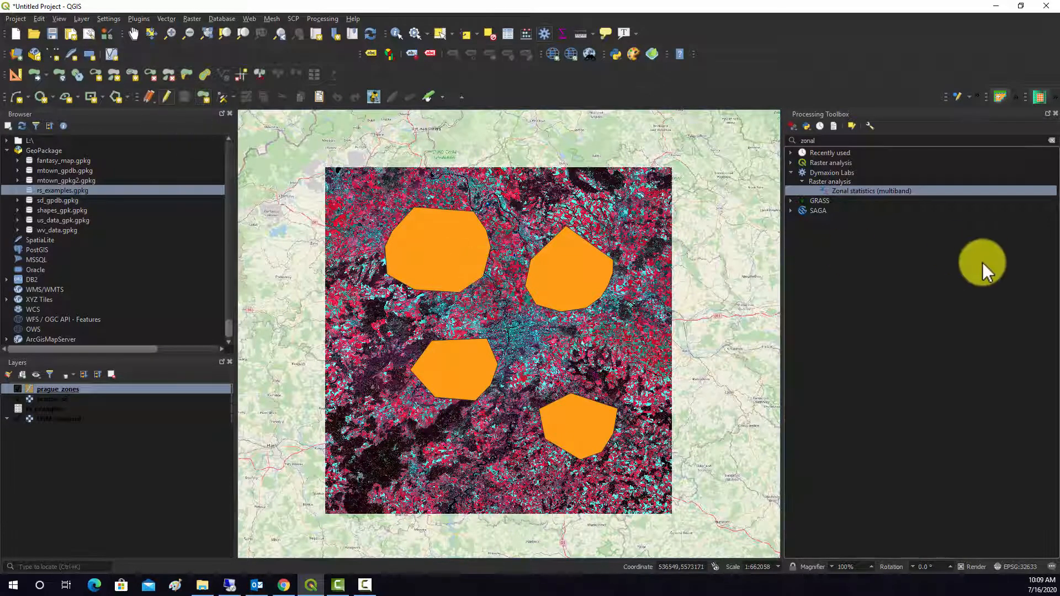
mouse_move(856, 190)
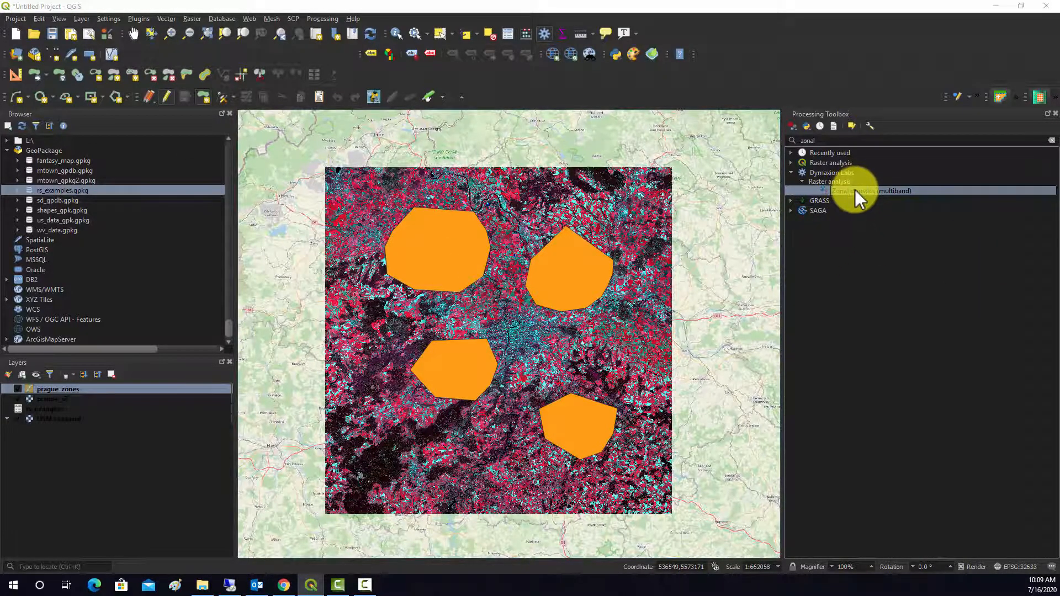
double_click(855, 189)
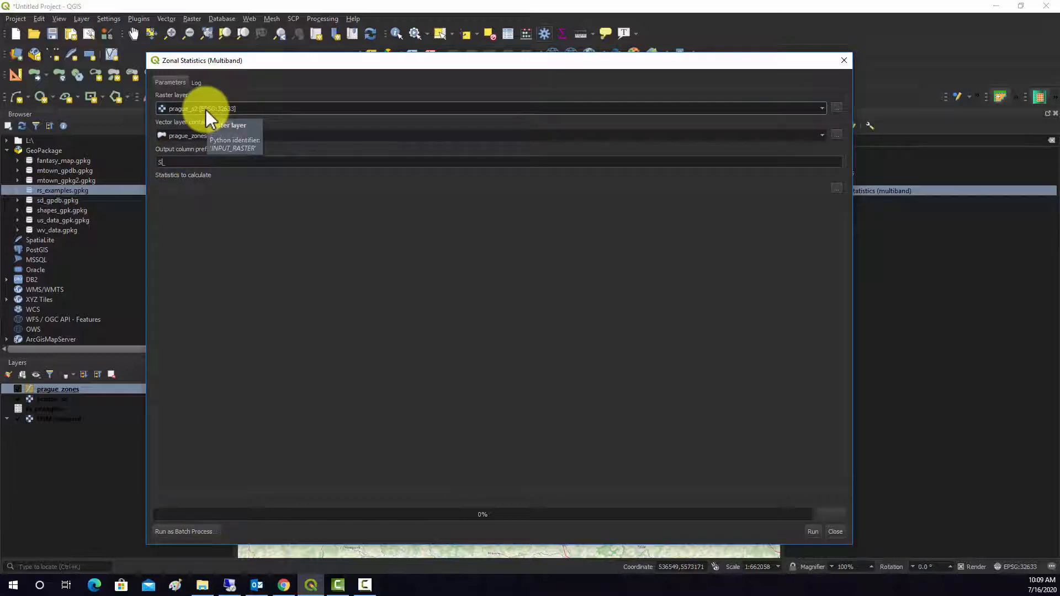
mouse_move(444, 331)
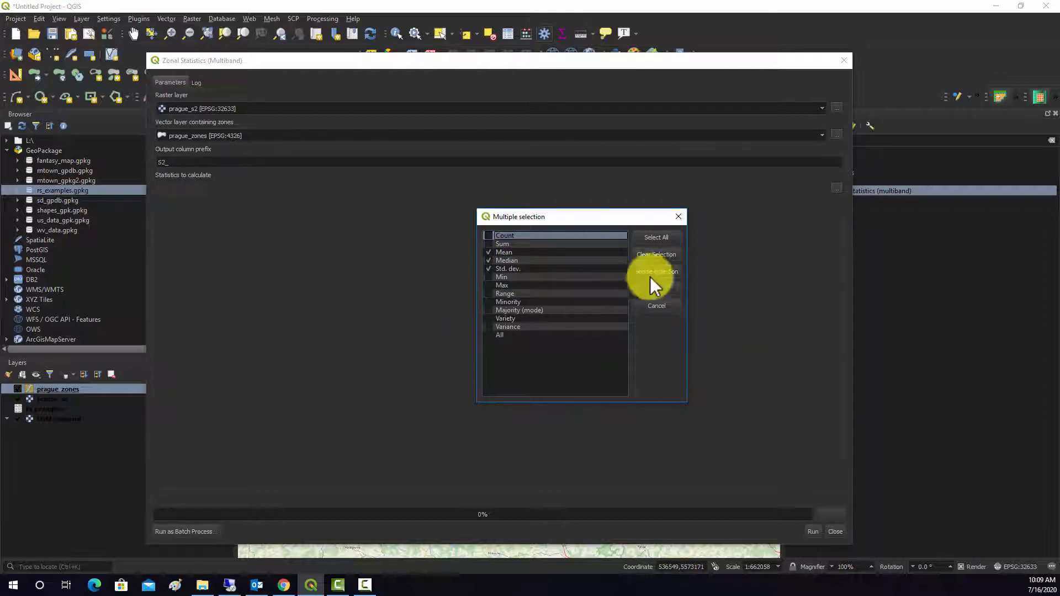
Select Mean, Median and Std. dev. as the statistics for prague_s2 over prague_zones with prefix S2_.
left_click(656, 272)
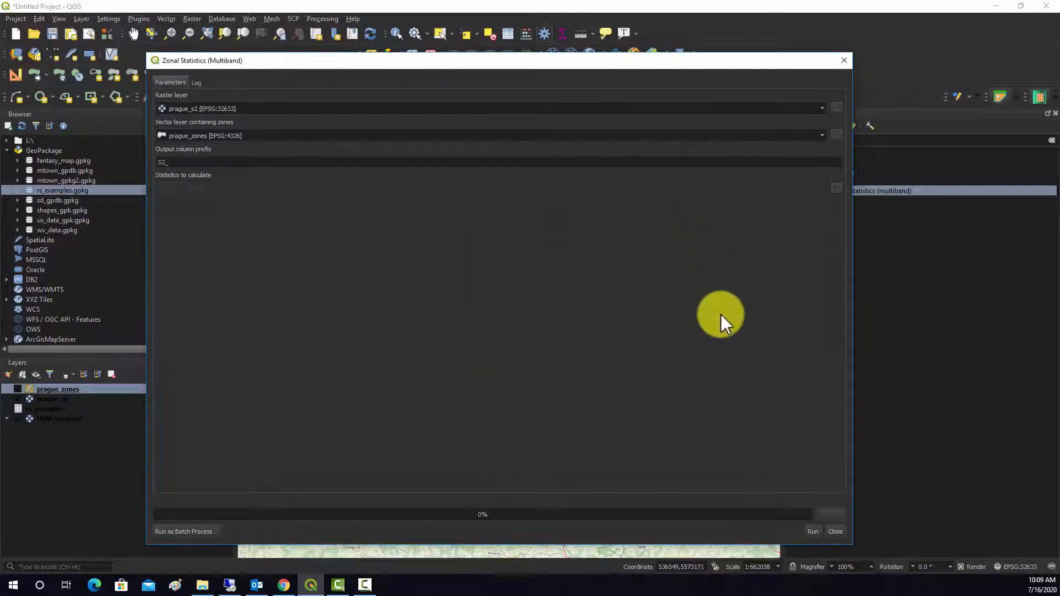
mouse_move(822, 542)
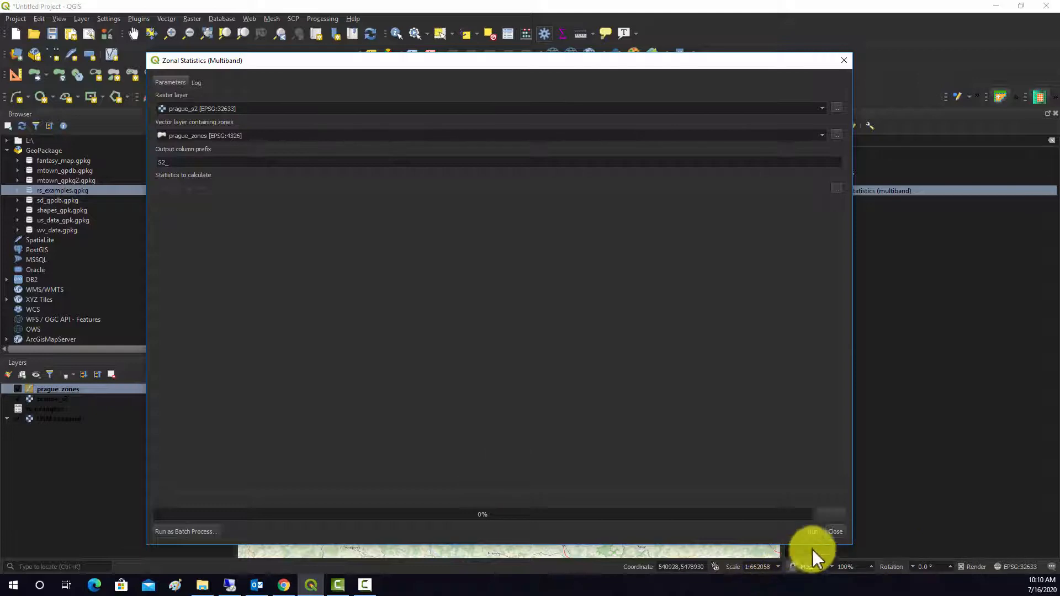
Close the tool and inspect the S2_ mean, median and std. dev. columns in the prague_zones attribute table.
left_click(835, 531)
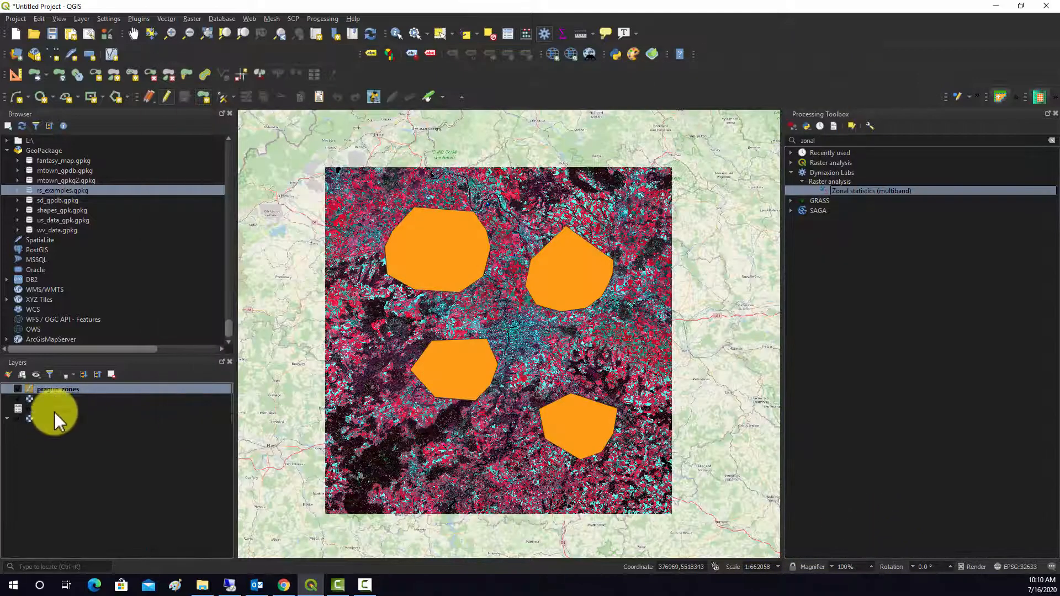
right_click(58, 389)
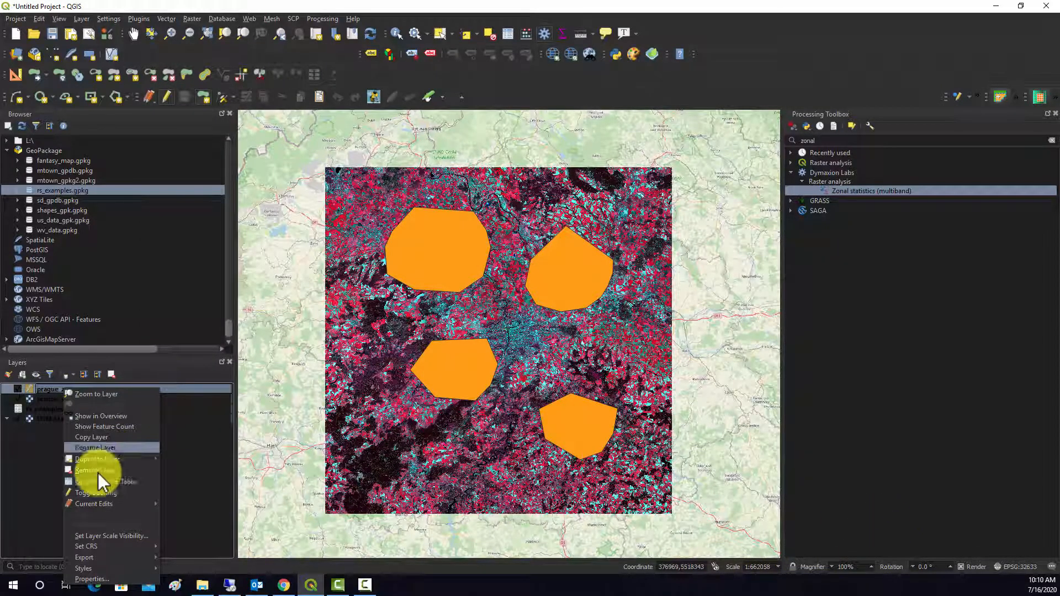
left_click(94, 481)
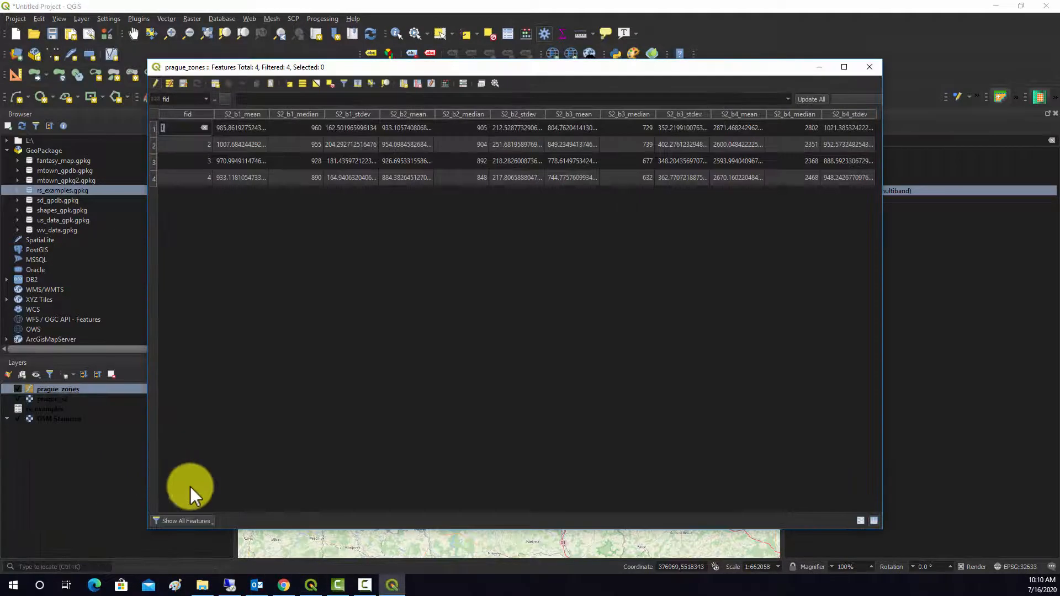
mouse_move(327, 350)
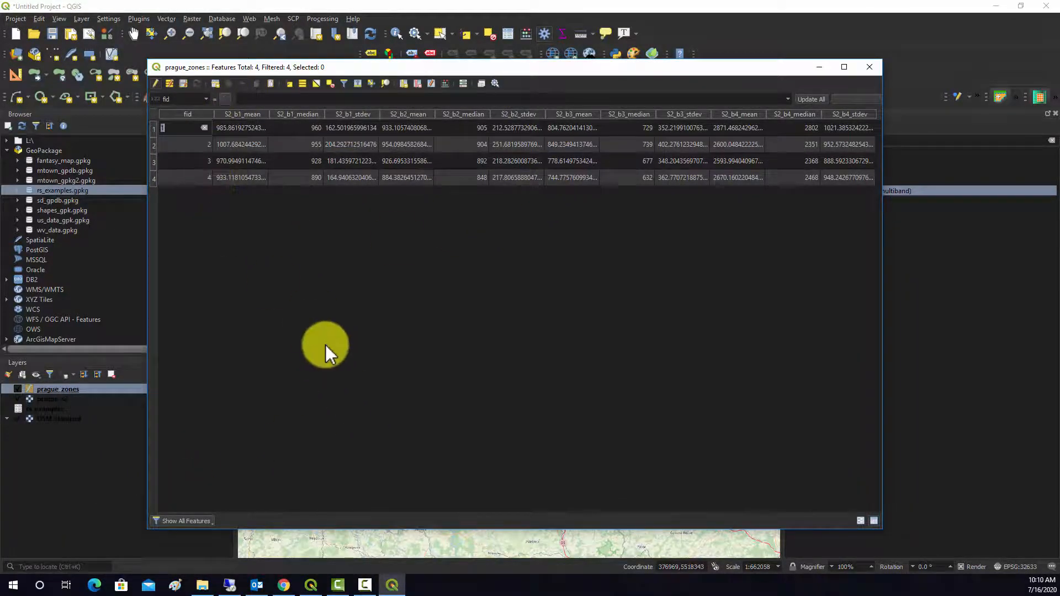
mouse_move(251, 119)
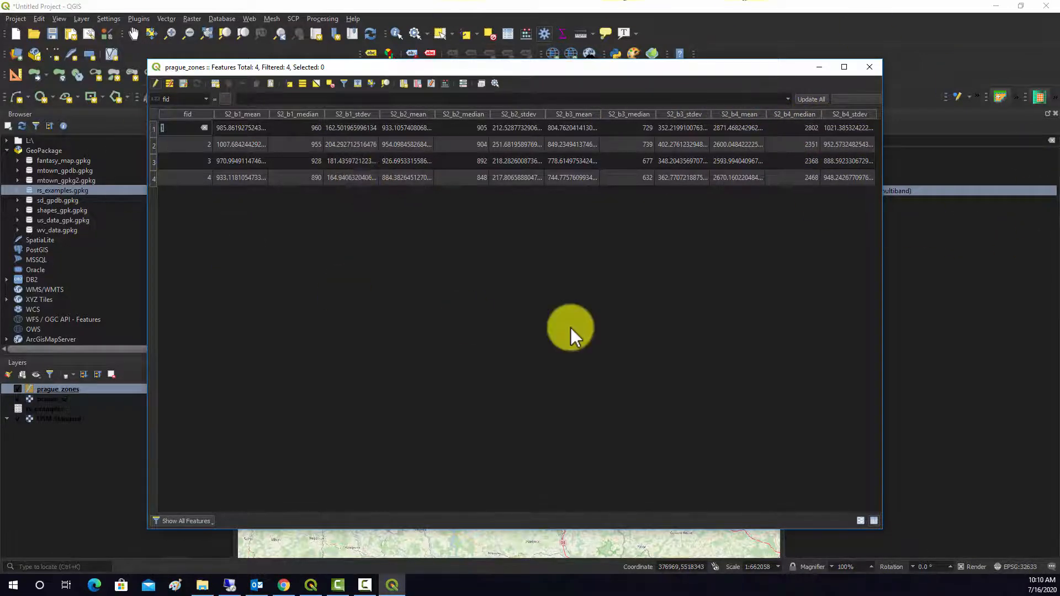
mouse_move(869, 66)
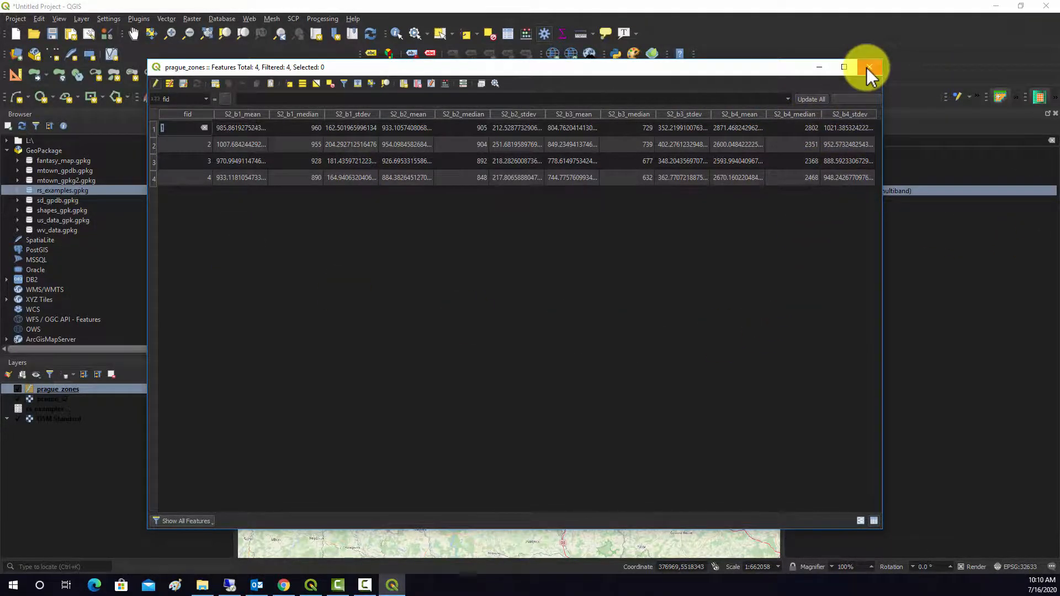
left_click(870, 66)
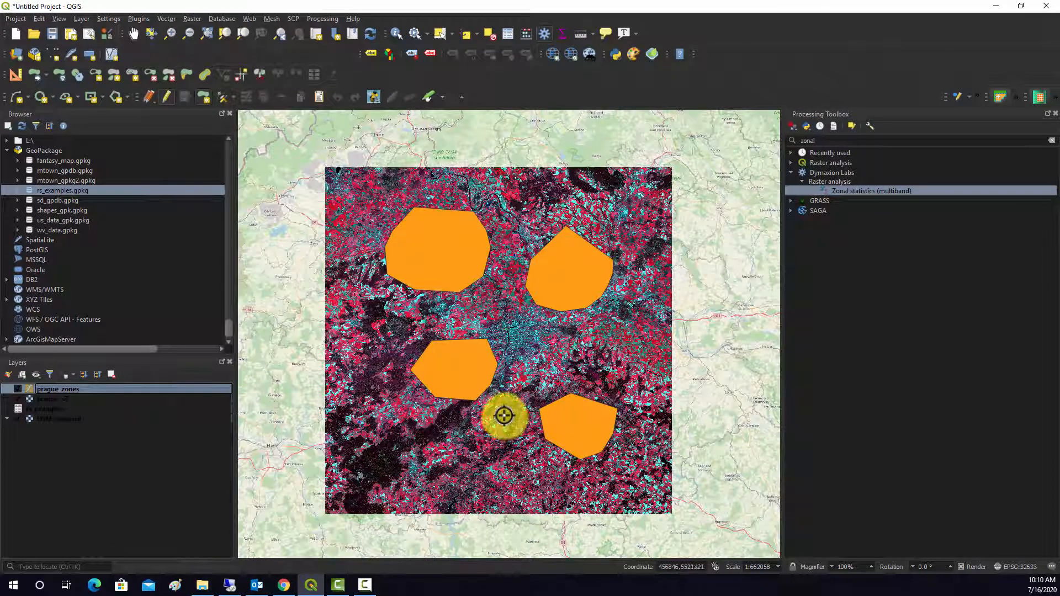
mouse_move(597, 367)
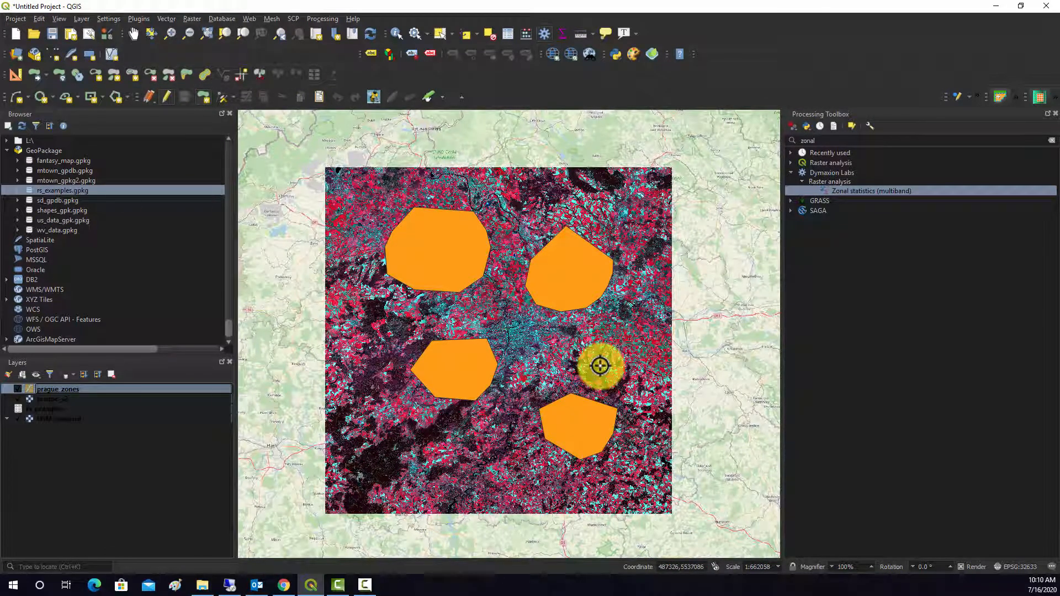